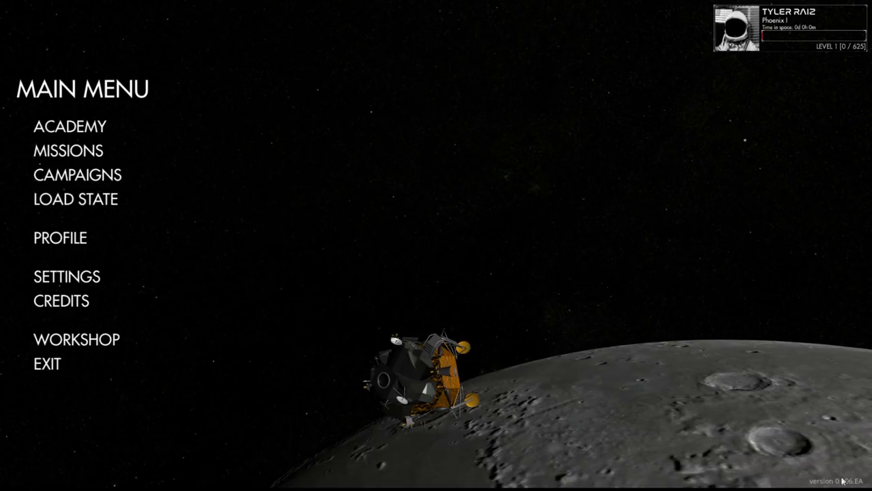
mouse_move(169, 156)
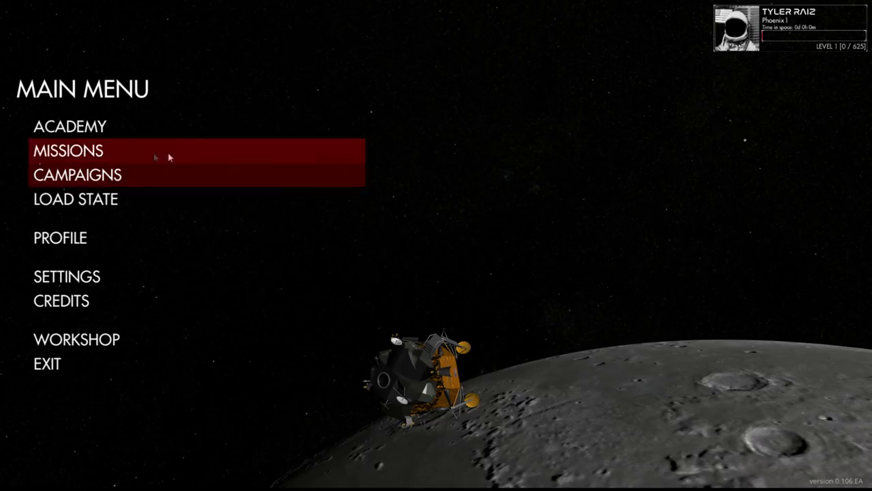
mouse_move(87, 132)
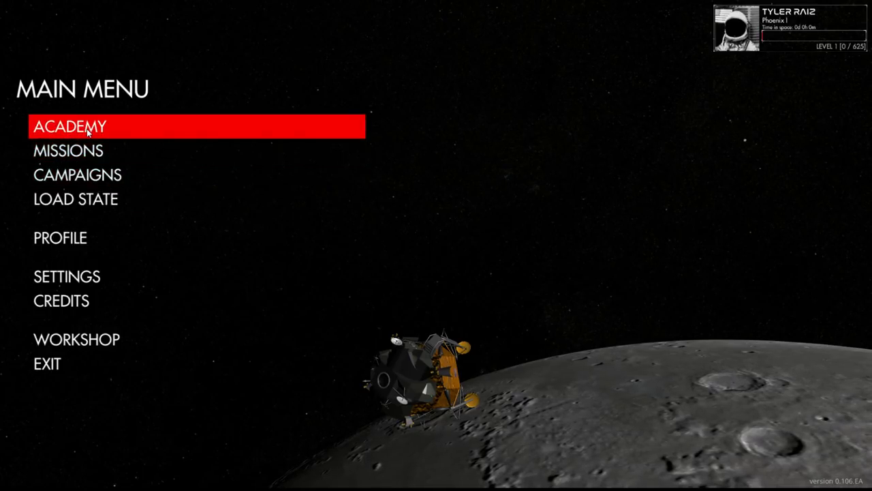
Step: Open the Academy from the main menu to reach the Ascent of a Titan lesson
left_click(70, 126)
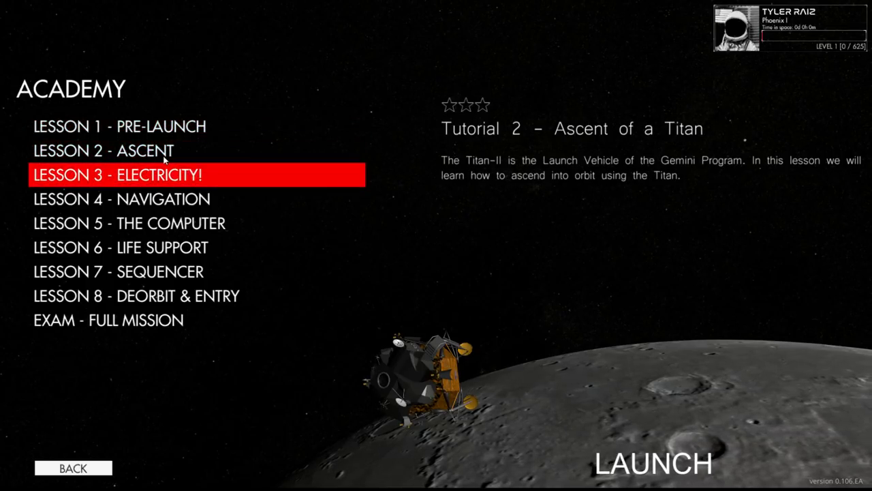
mouse_move(685, 334)
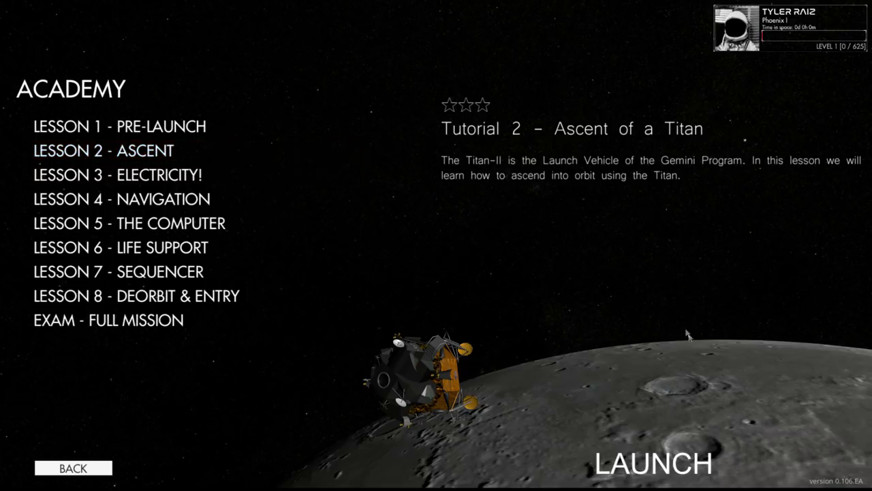
Step: Launch the Ascent of a Titan lesson and begin the pre-flight checklist
left_click(652, 462)
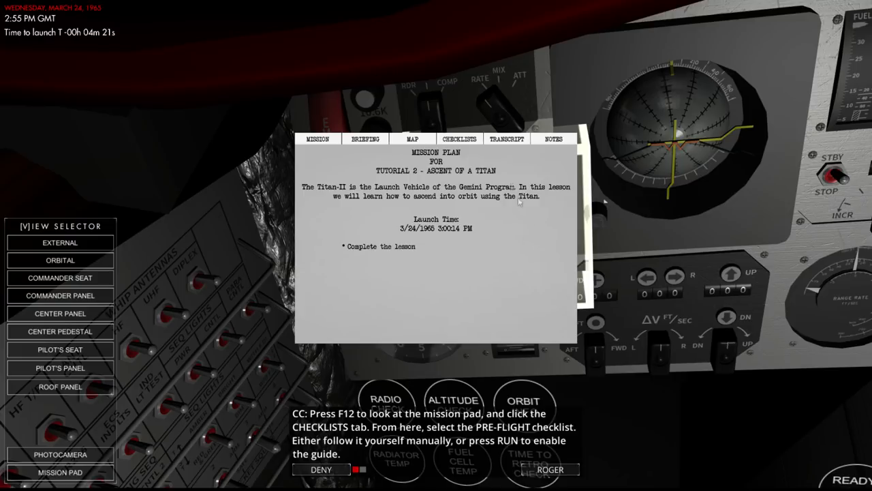
left_click(458, 138)
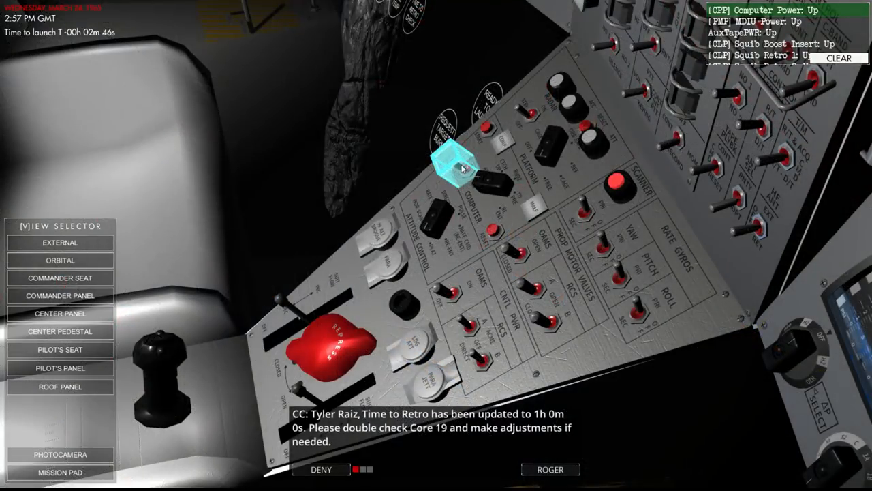
Step: Flip the next pre-flight switch, turn on the suit fans and set the computer mode
left_click(60, 295)
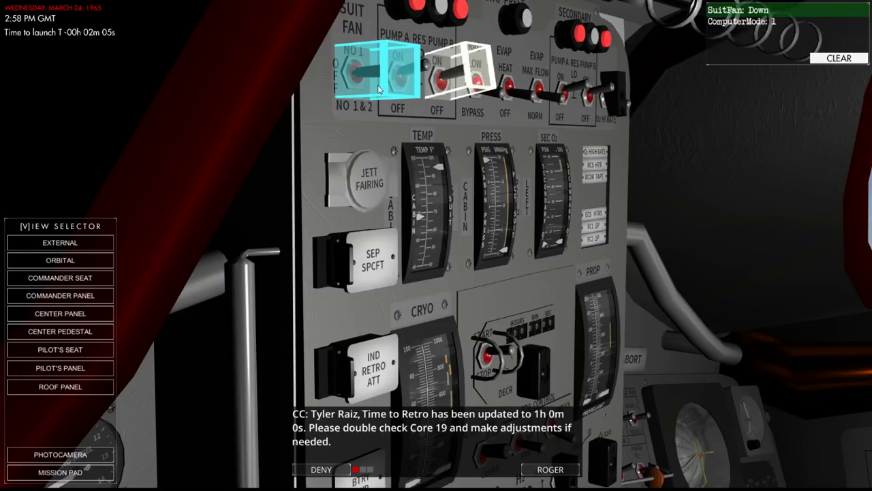
left_click(395, 72)
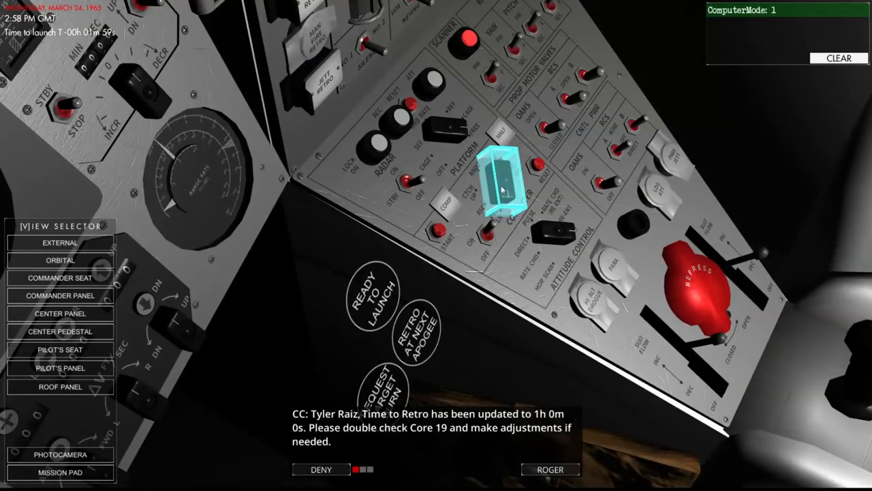
left_click(501, 181)
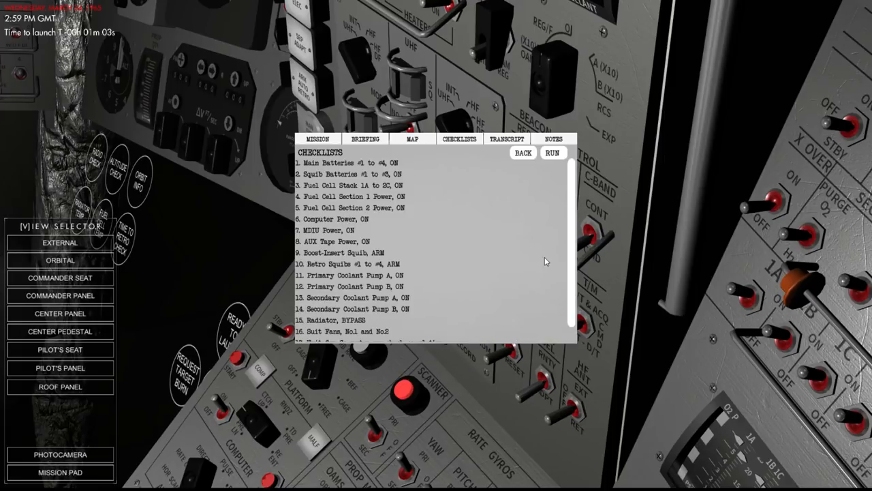
Step: Return to the checklist categories and close the mission pad
left_click(523, 152)
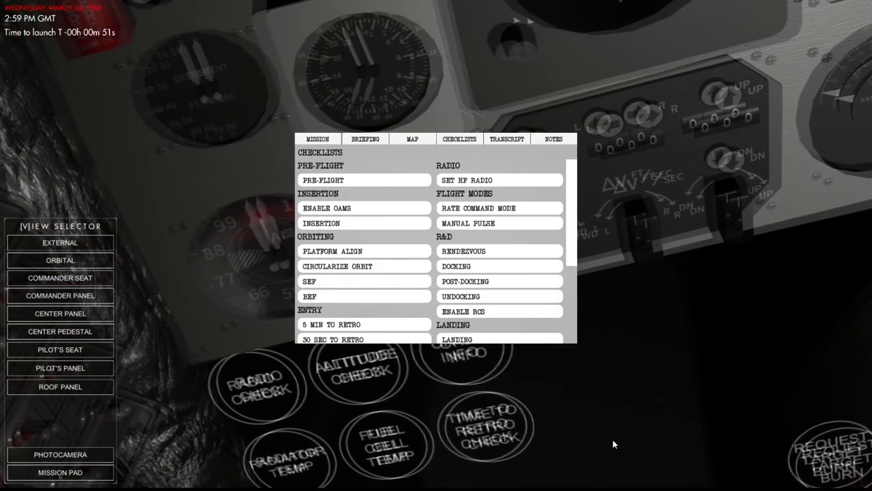
left_click(60, 259)
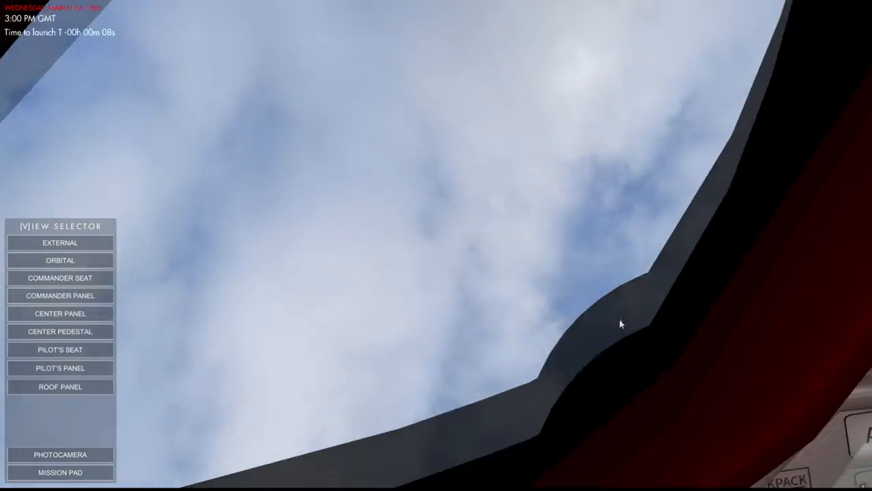
Step: Switch to the EXTERNAL view to watch the Titan lift off
left_click(60, 242)
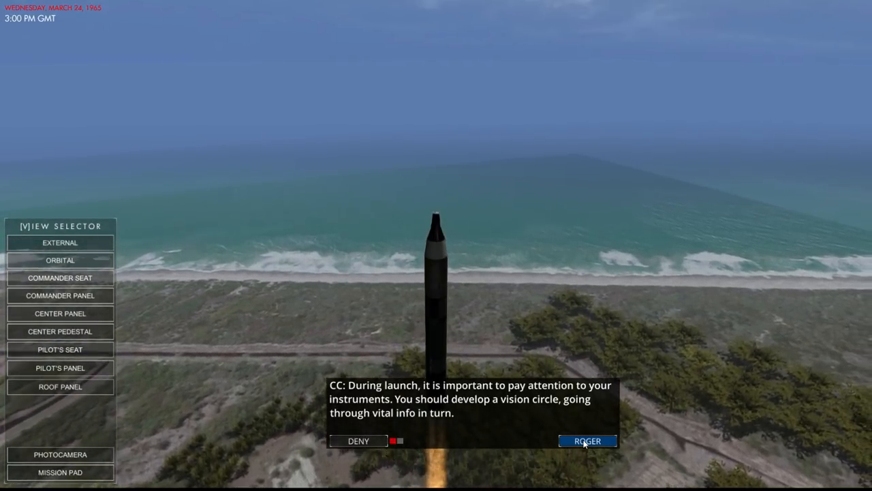
Step: Acknowledge the CapCom advice about watching the instruments during ascent
left_click(60, 260)
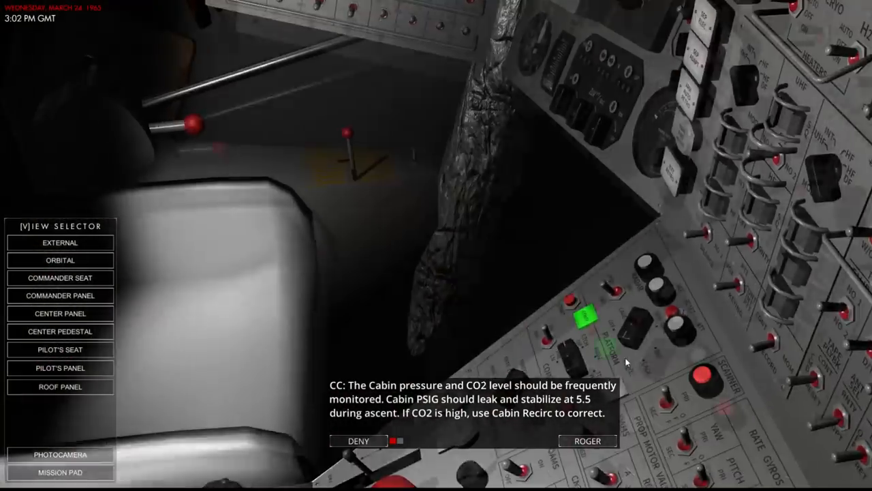
Step: Check the cabin pressure gauge, then acknowledge the CapCom's orbit calculation explanation
left_click(60, 312)
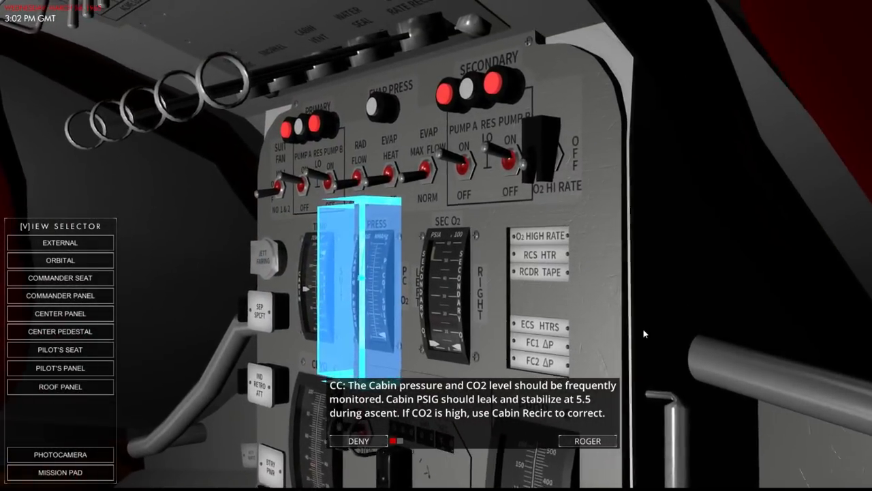
left_click(60, 313)
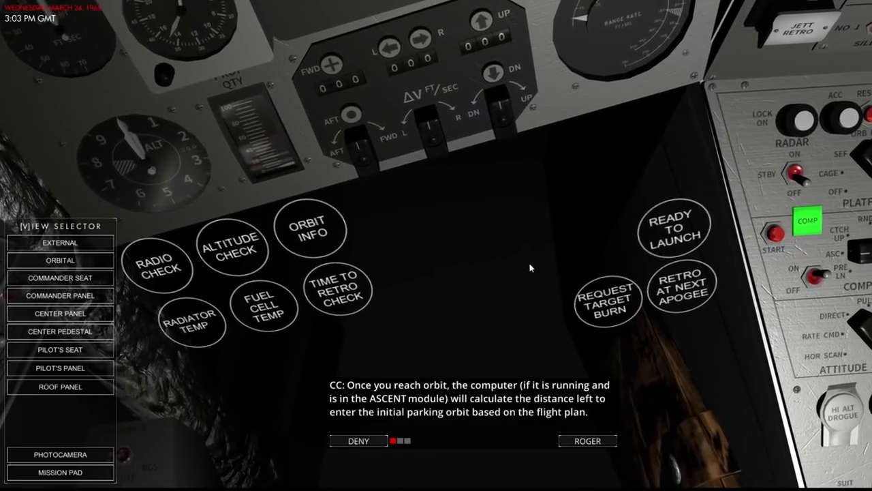
left_click(233, 246)
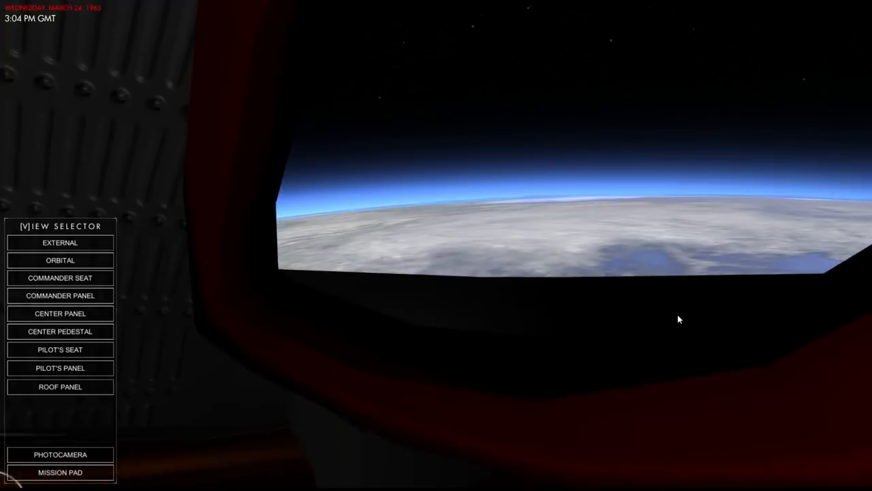
Step: Switch to the center console view and inspect the sequencer lights and delta-V indicators
left_click(60, 295)
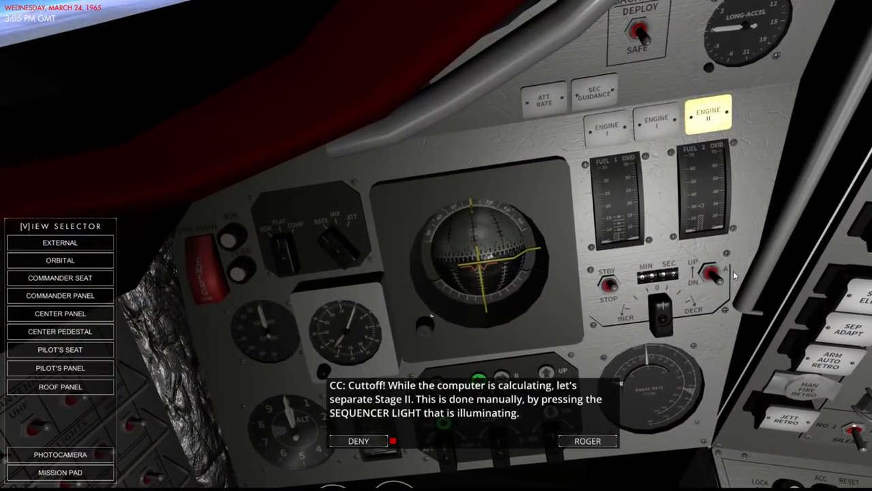
left_click(709, 114)
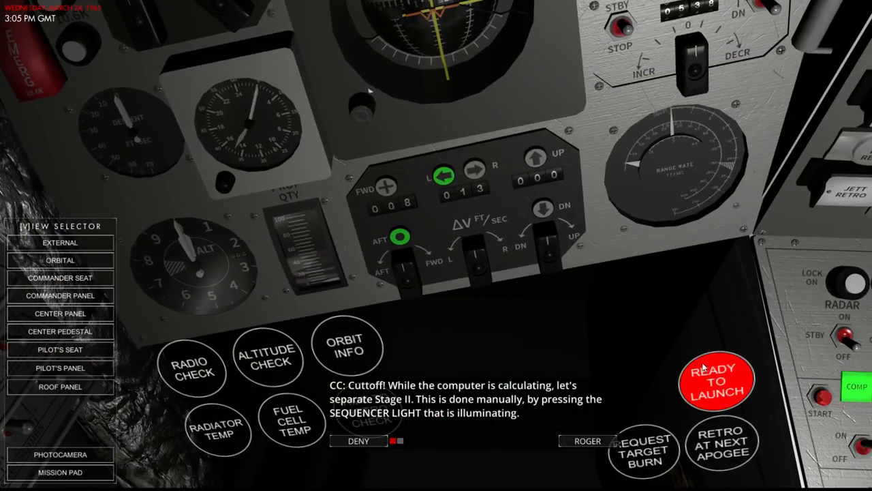
left_click(716, 380)
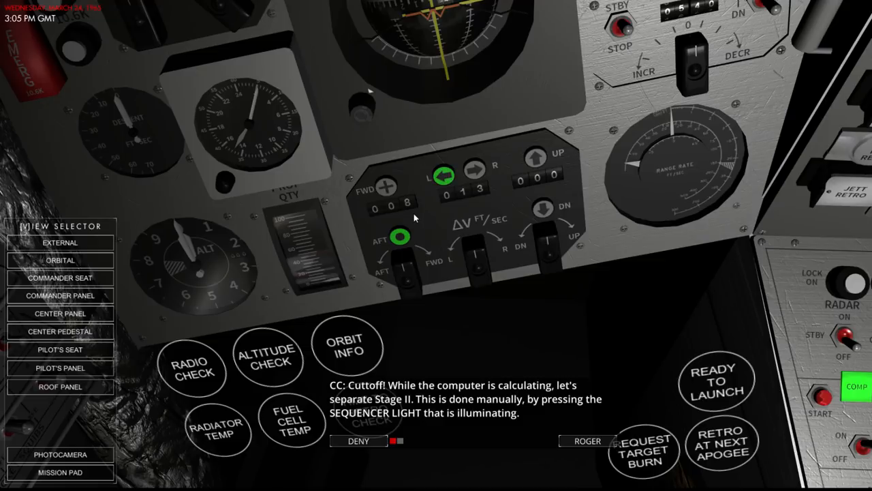
mouse_move(466, 206)
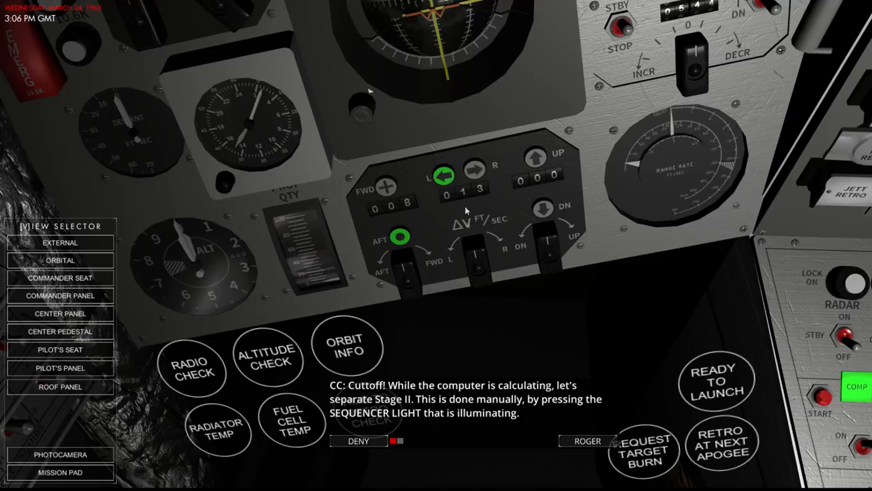
mouse_move(576, 300)
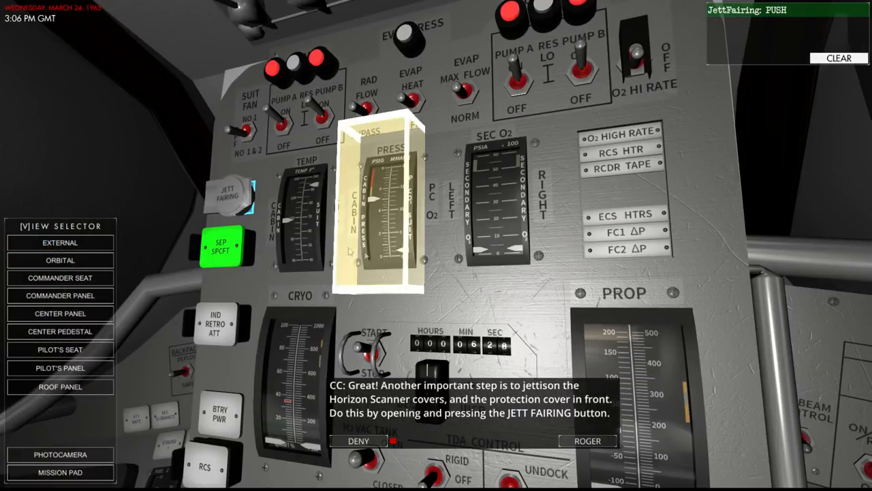
Step: Uncover and fire the JETT FAIRING button, then acknowledge the CapCom
left_click(228, 194)
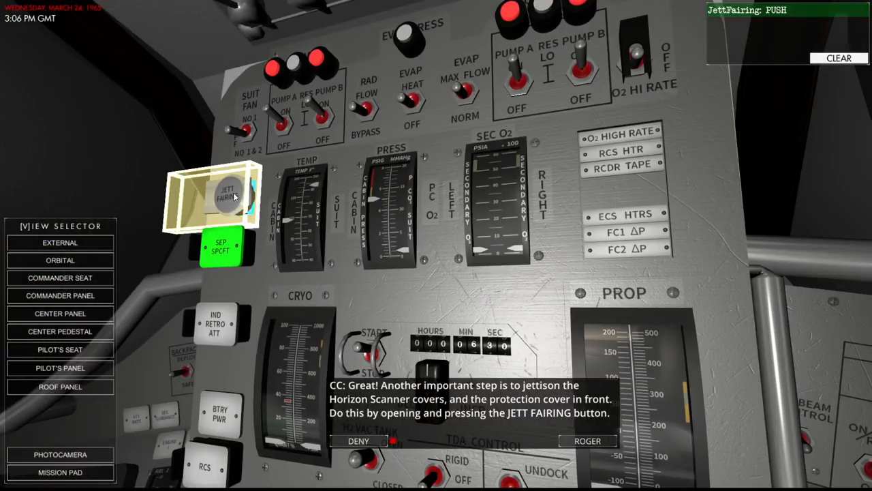
left_click(224, 194)
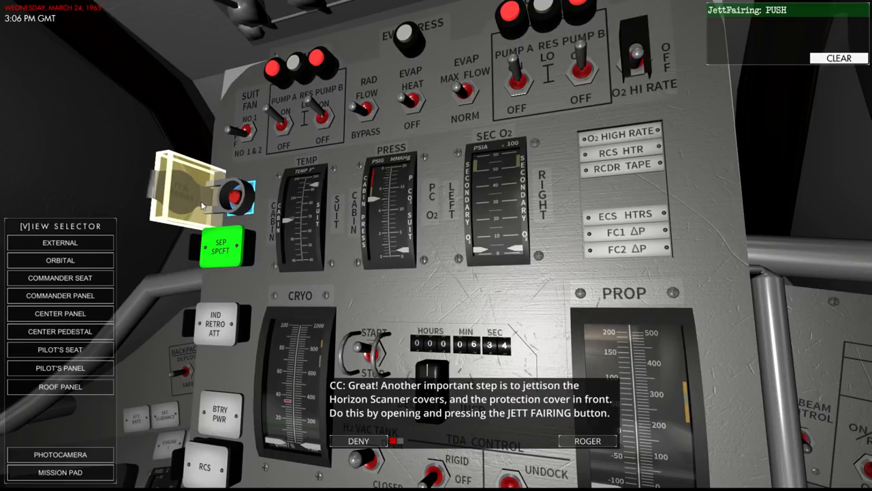
left_click(204, 205)
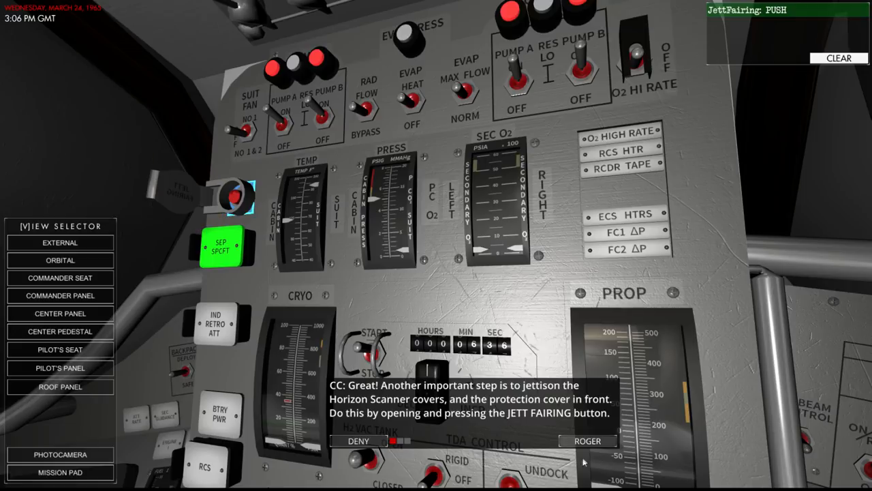
left_click(587, 440)
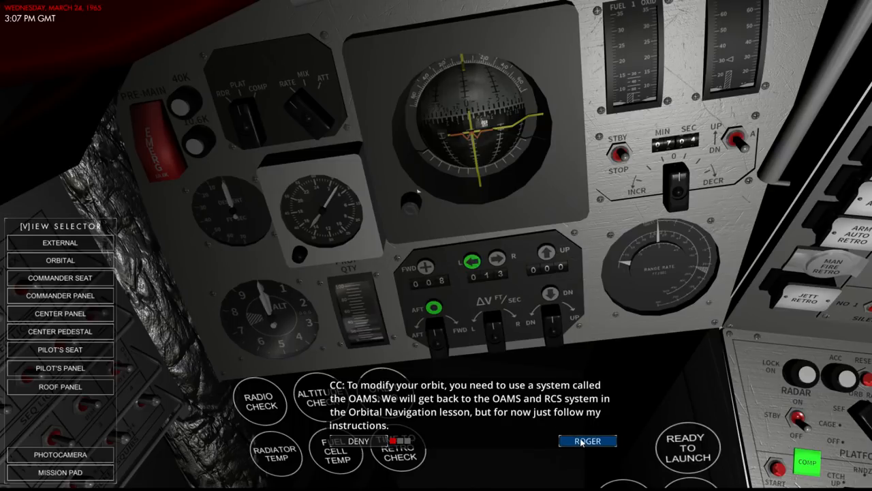
mouse_move(616, 334)
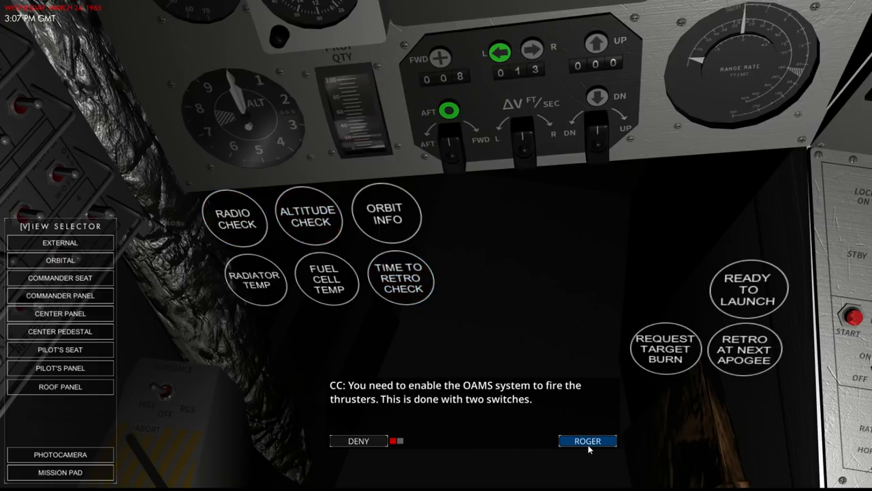
mouse_move(552, 245)
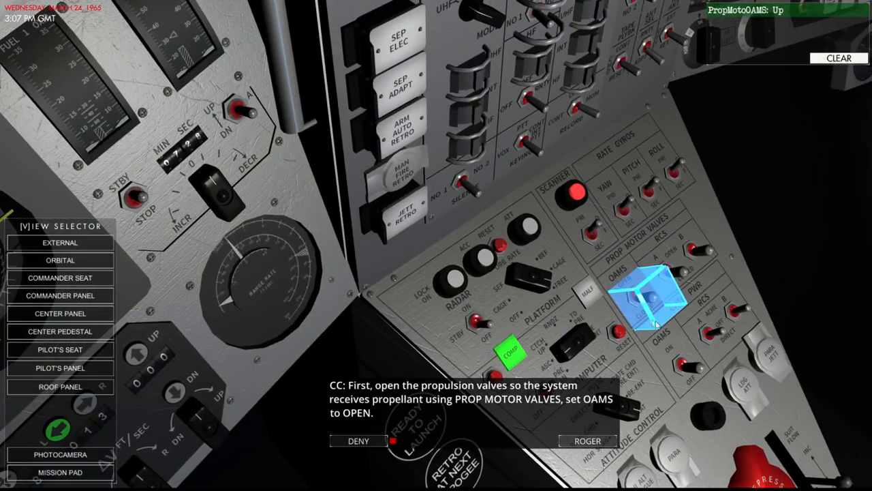
Step: Set PROP MOTOR VALVES OAMS to OPEN and CNTL PWR OAMS to ON, then acknowledge
left_click(647, 293)
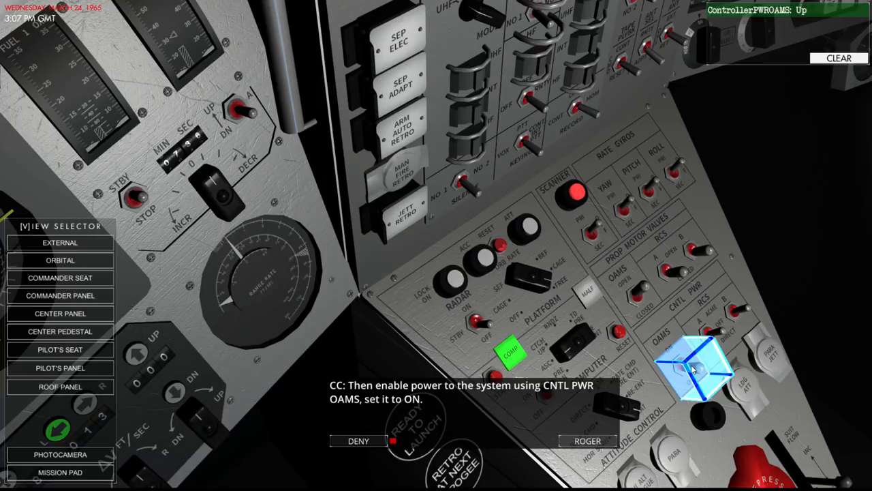
left_click(60, 242)
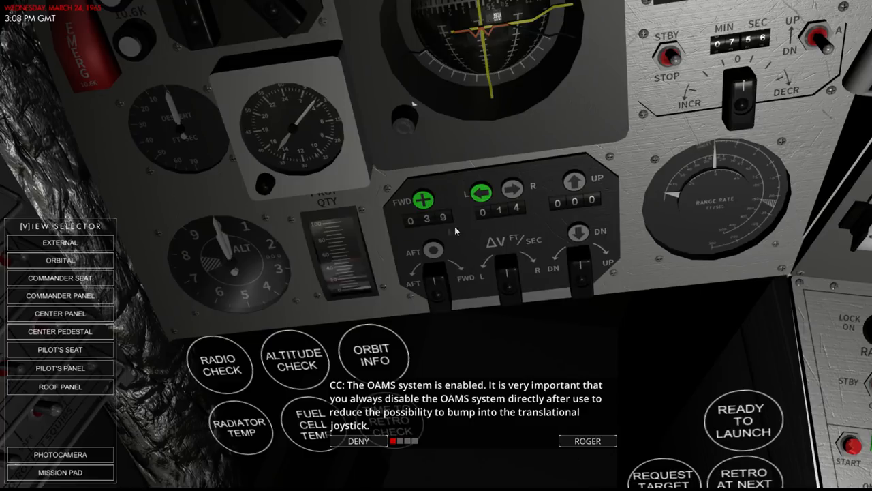
mouse_move(494, 235)
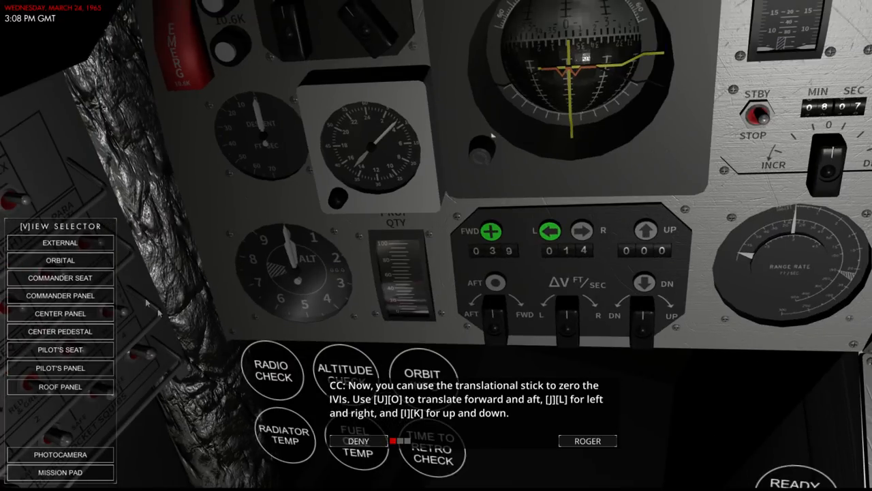
left_click(60, 241)
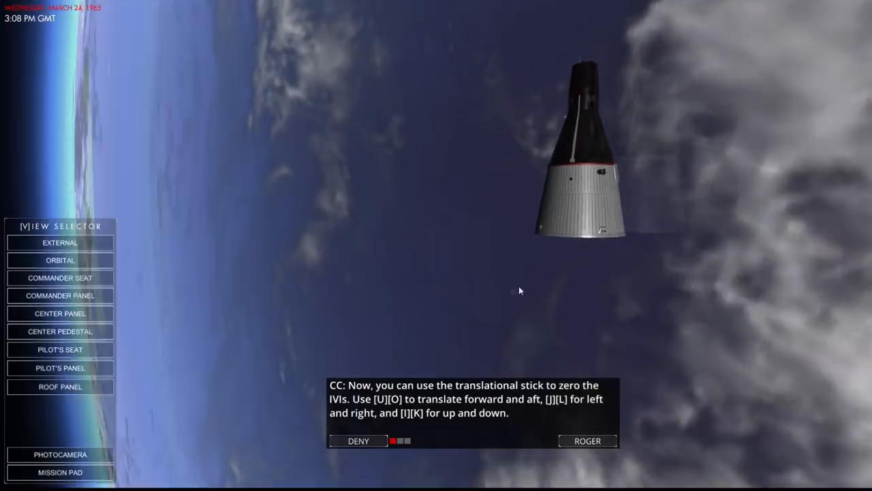
Step: View the capsule externally, exit the accomplished mission to Main Menu, and start the power lesson
left_click(60, 242)
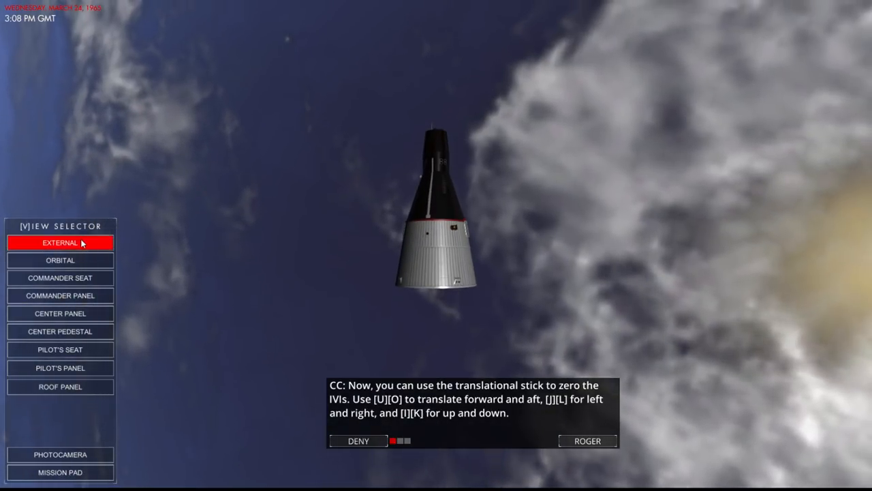
left_click(60, 277)
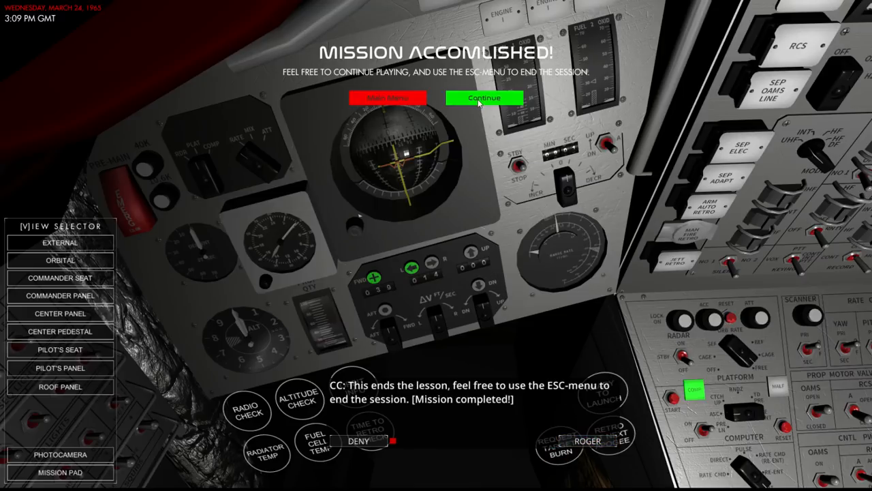
left_click(387, 98)
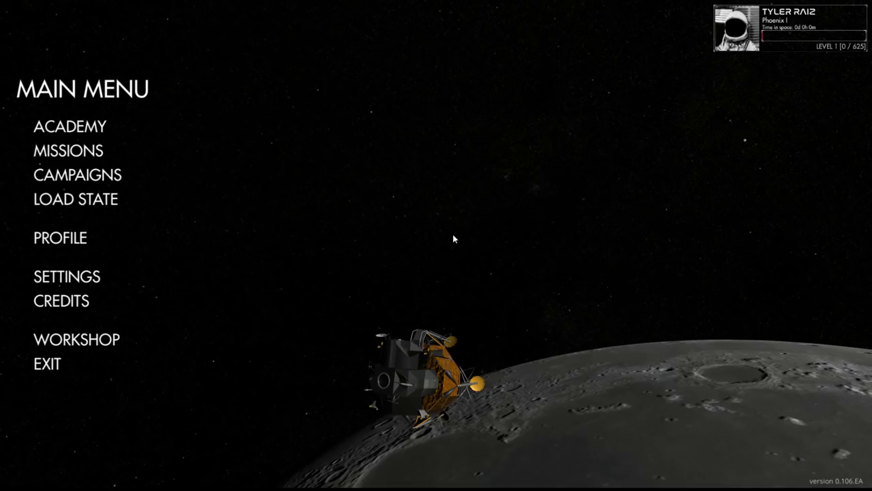
left_click(69, 126)
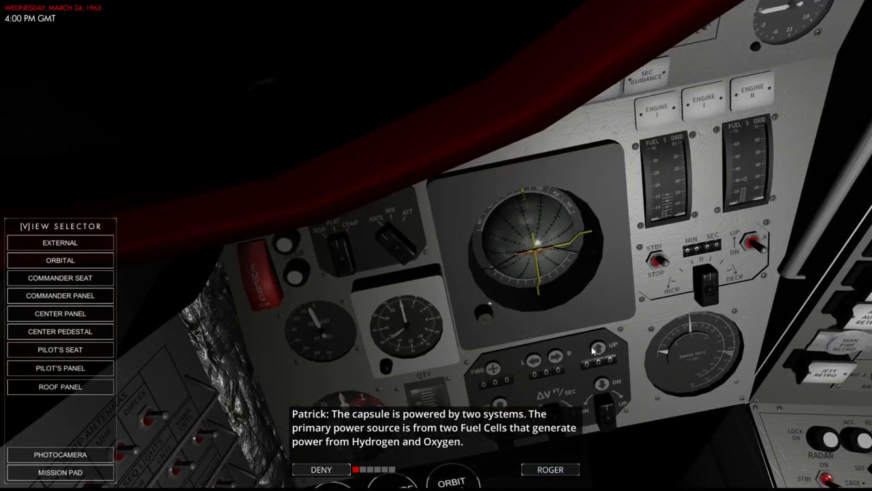
mouse_move(582, 386)
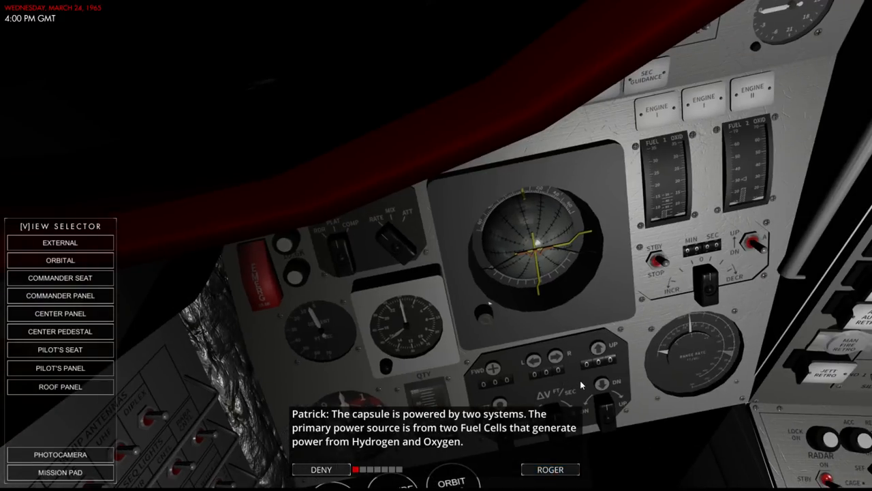
Step: Acknowledge the battery, Reactant Supply System, consumption and separation messages until the fuel cell panel shows
left_click(550, 469)
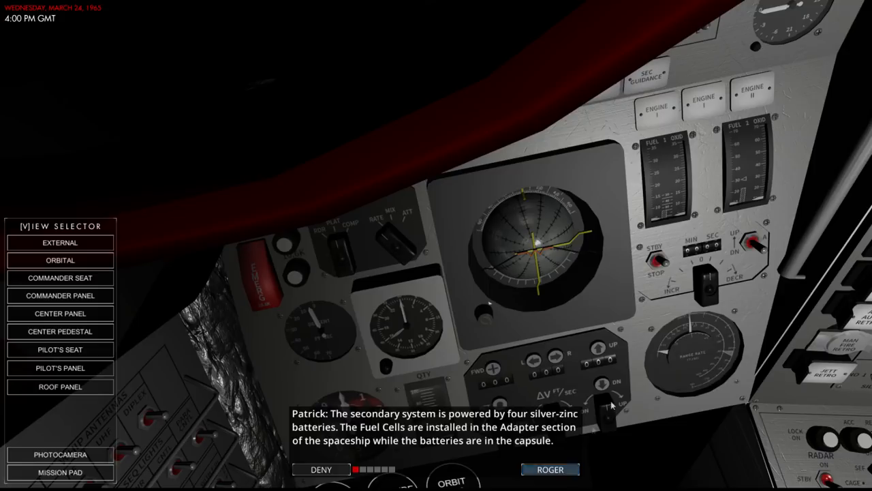
left_click(550, 469)
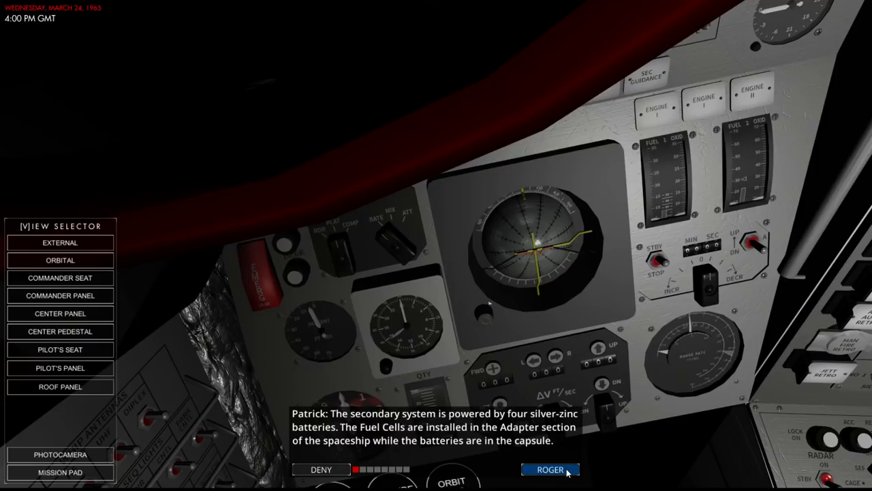
left_click(550, 469)
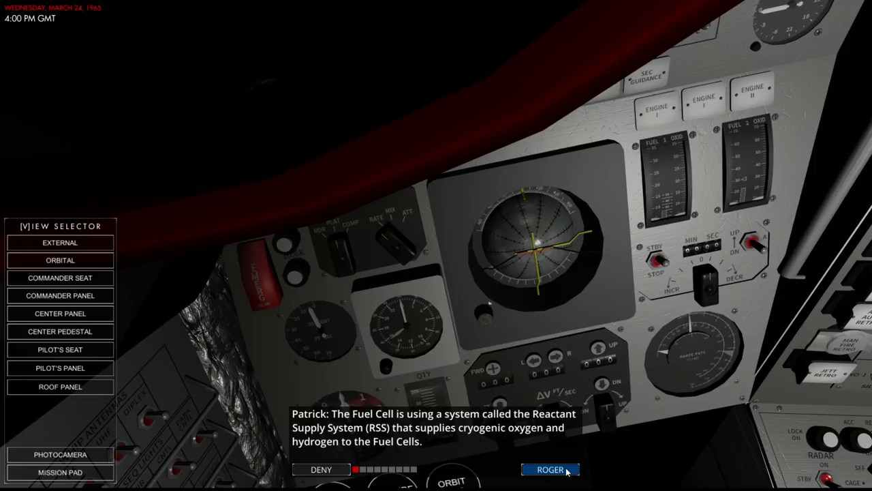
left_click(550, 469)
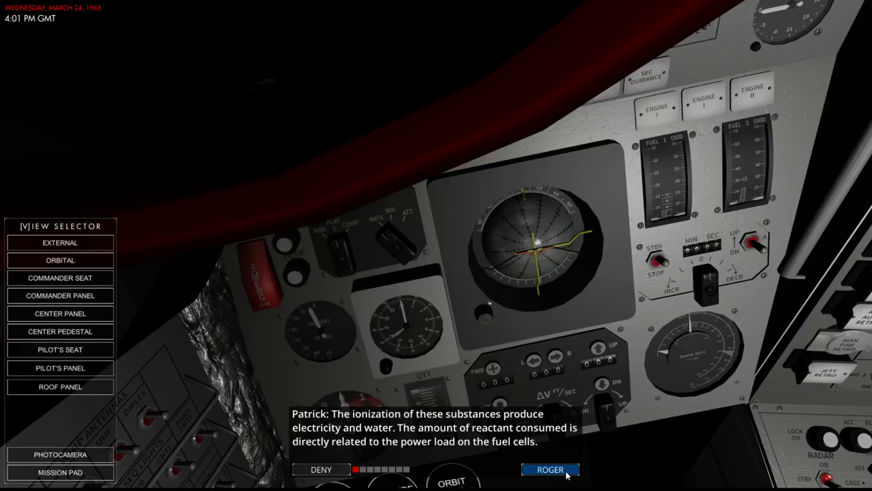
left_click(550, 469)
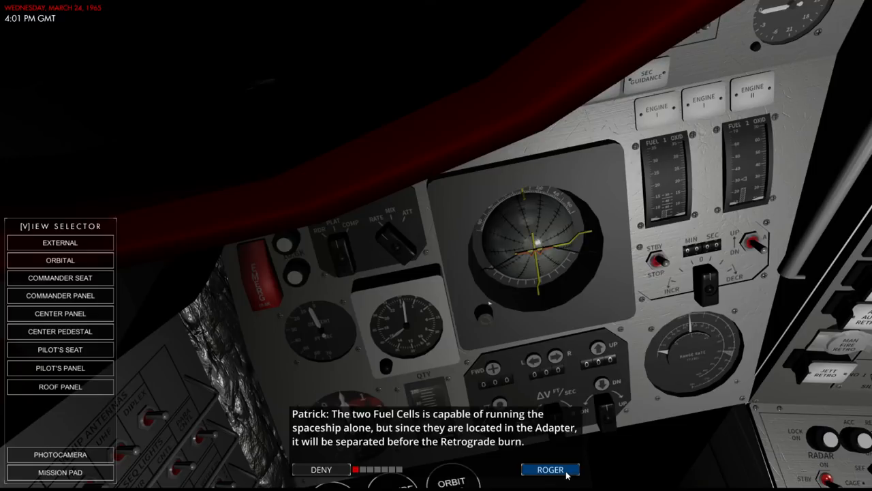
left_click(550, 469)
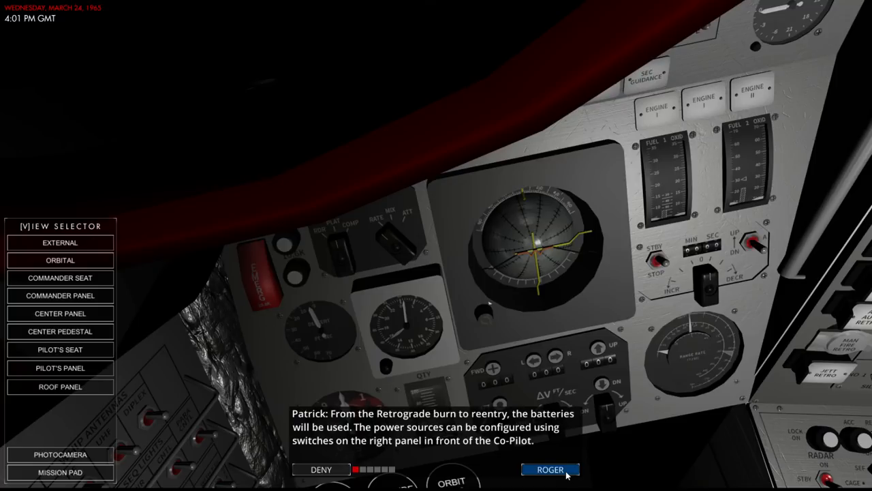
left_click(60, 349)
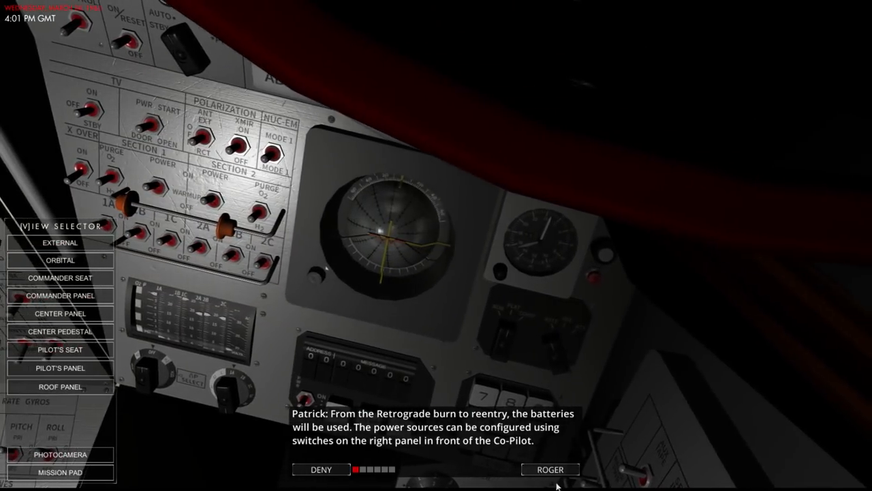
Step: Acknowledge the fuel cell sections and stack switching notes to reach the 1A–2C stack gauges
left_click(549, 469)
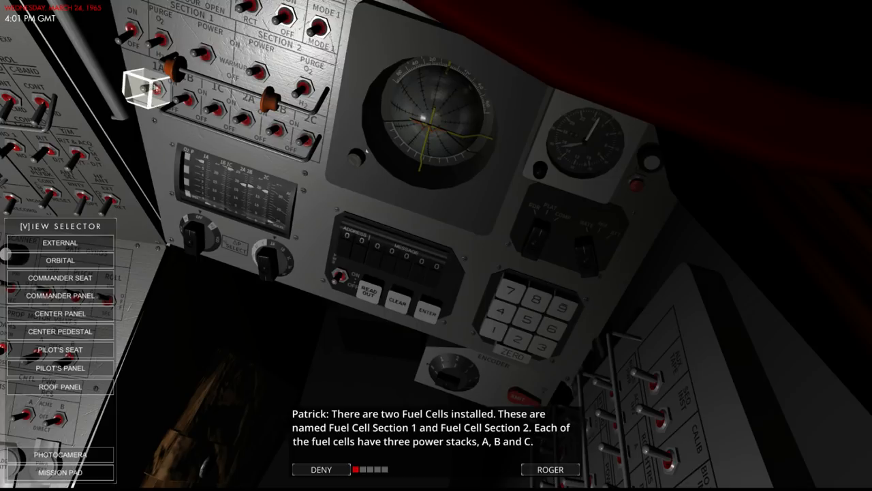
mouse_move(208, 109)
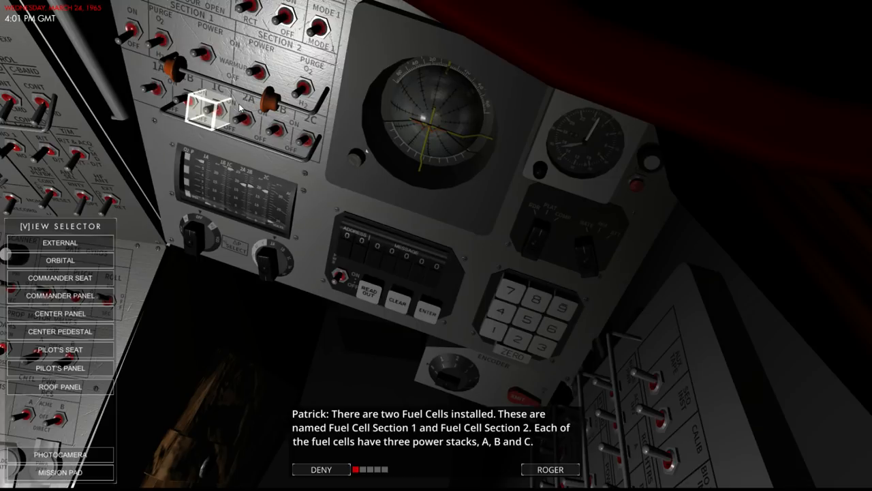
mouse_move(265, 130)
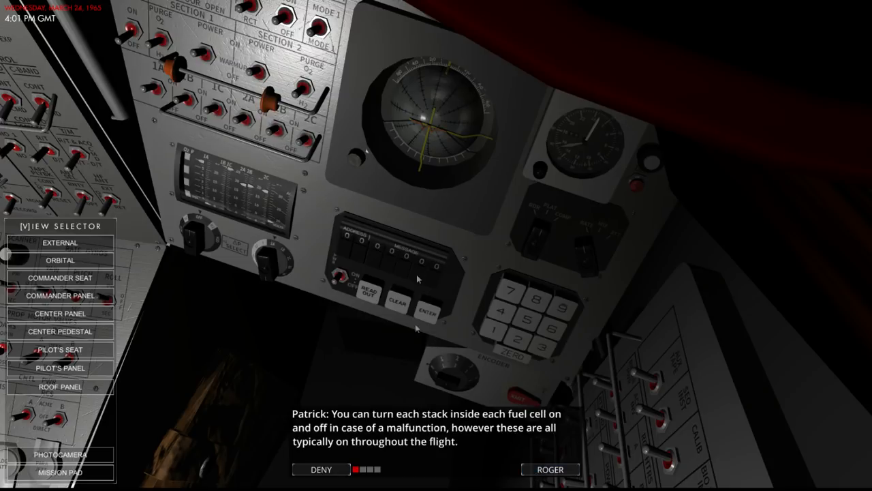
mouse_move(409, 244)
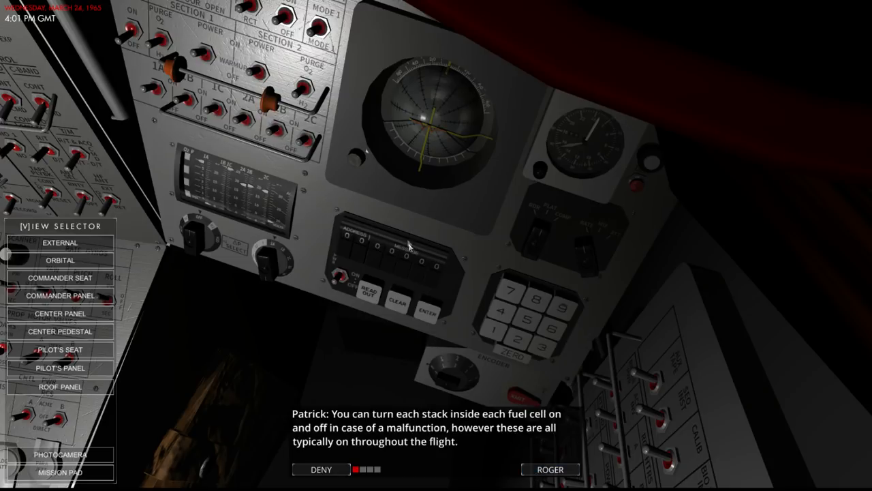
mouse_move(411, 266)
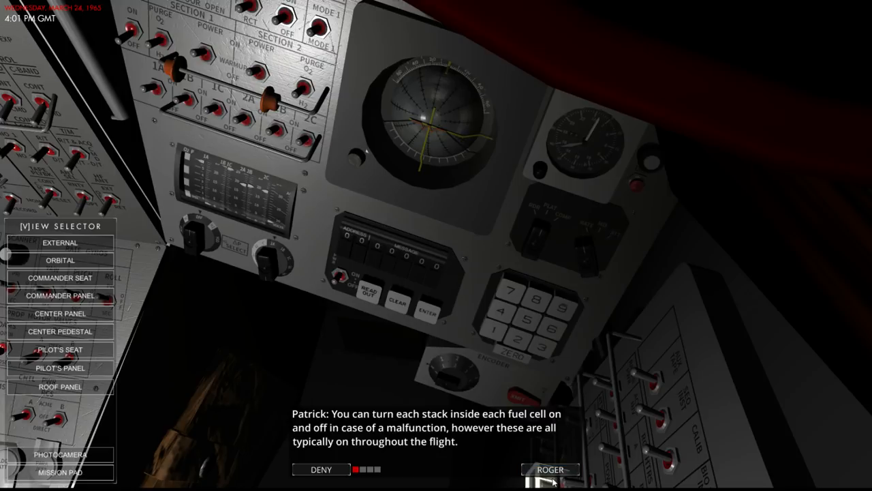
left_click(549, 469)
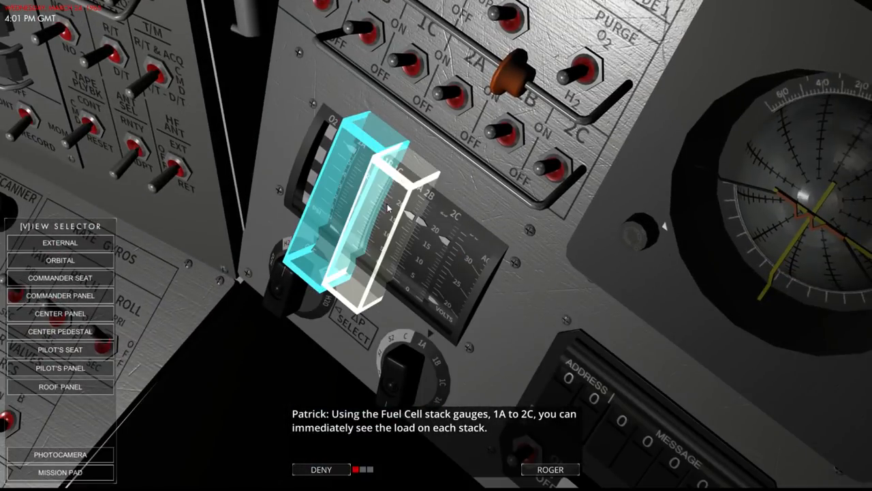
Step: Acknowledge the stack gauge explanation so the lesson asks for stack 1B on the voltmeter
left_click(549, 469)
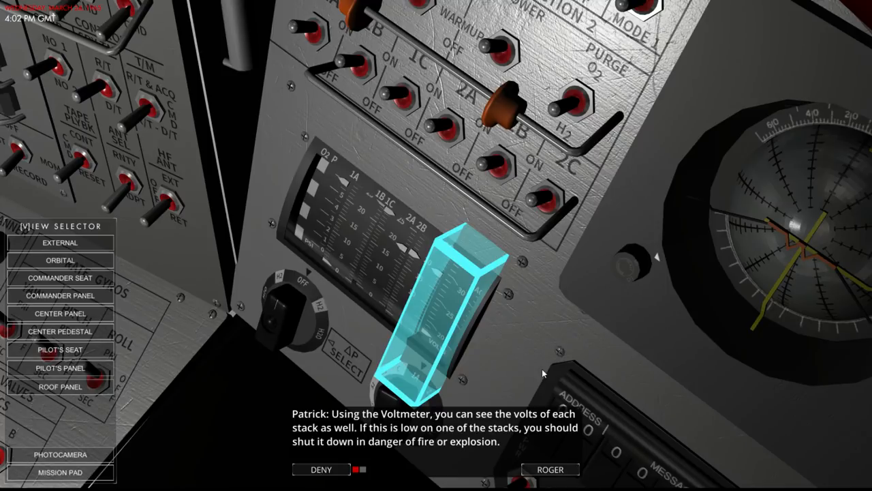
mouse_move(573, 437)
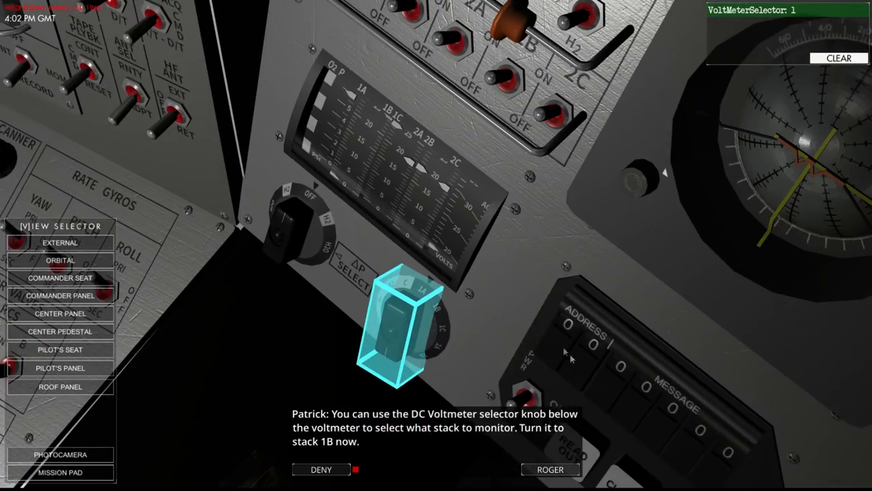
mouse_move(556, 259)
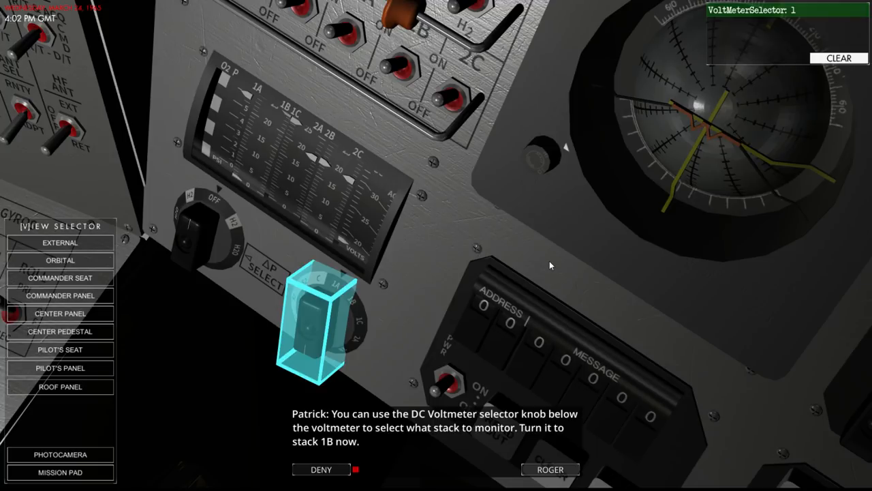
mouse_move(422, 342)
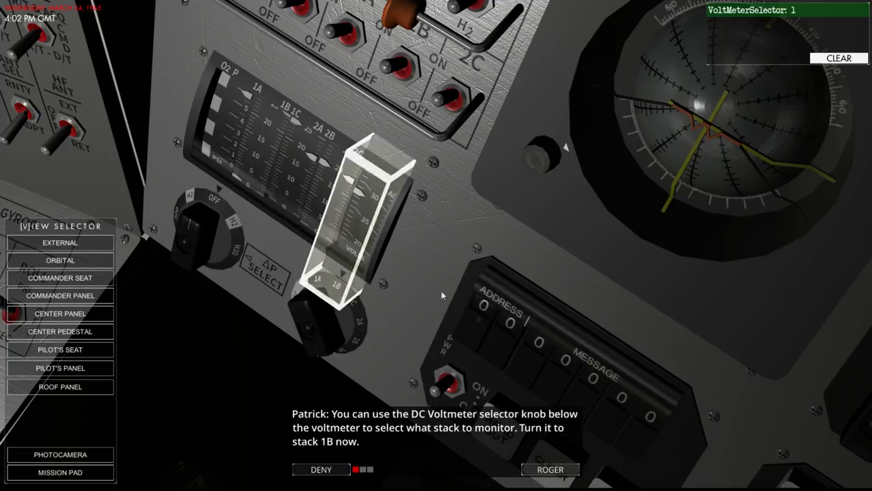
Step: Confirm the stack 1B monitoring instruction and the stack voltage advice, reaching the cryo gauge
left_click(549, 469)
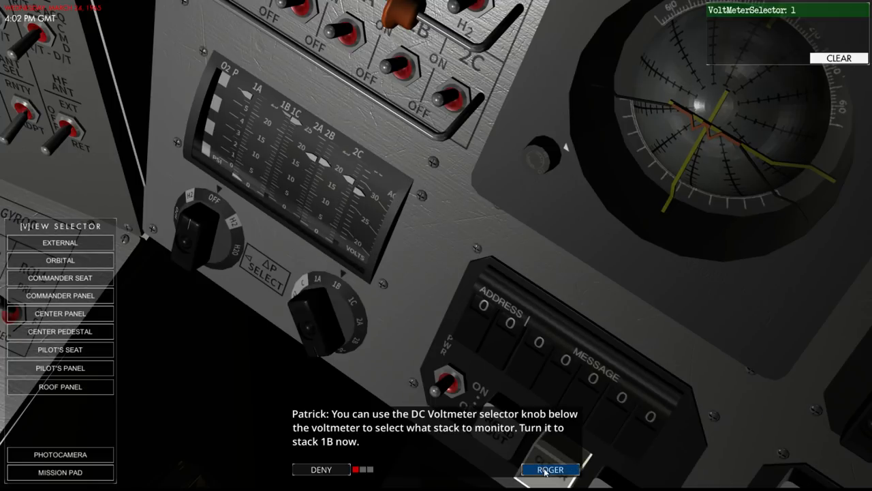
left_click(549, 468)
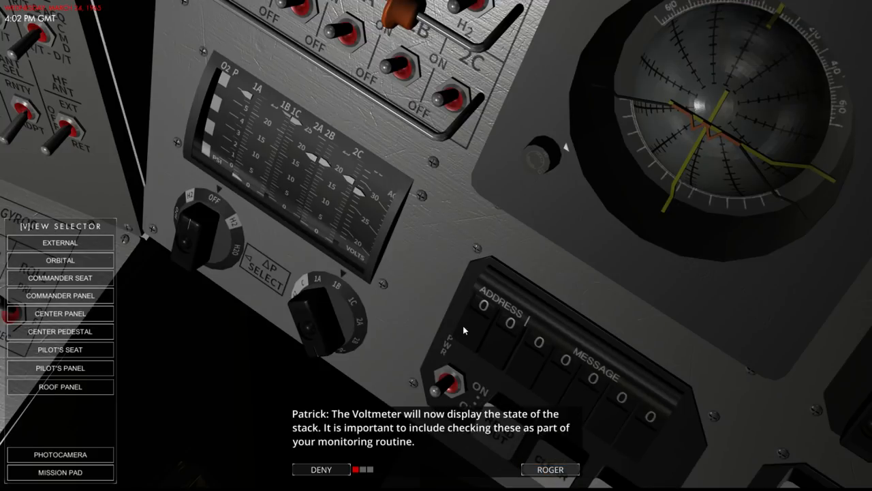
mouse_move(320, 314)
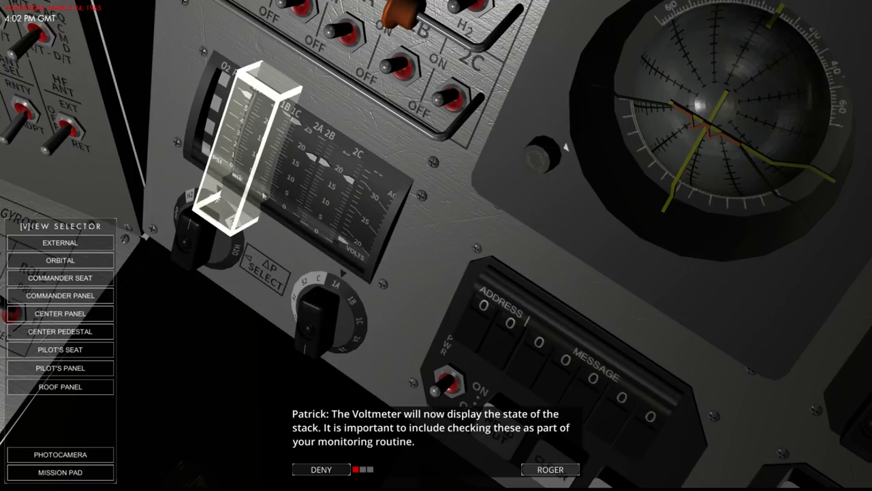
left_click(550, 469)
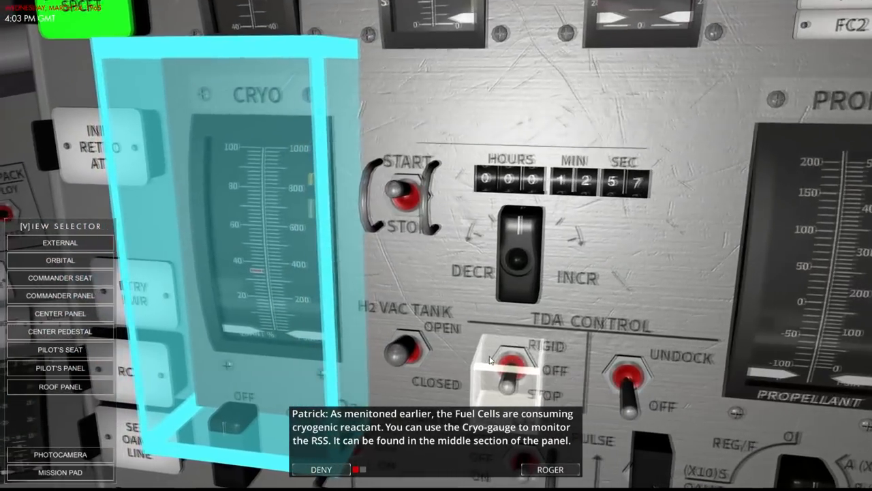
Step: Acknowledge the cryo gauge intro, set the Cryo selector to H2, and acknowledge the cryogenic note
left_click(549, 469)
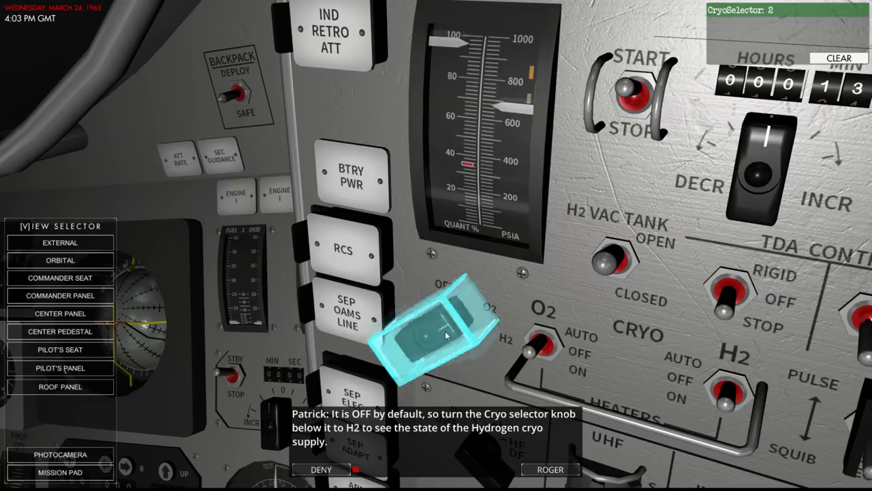
left_click(432, 334)
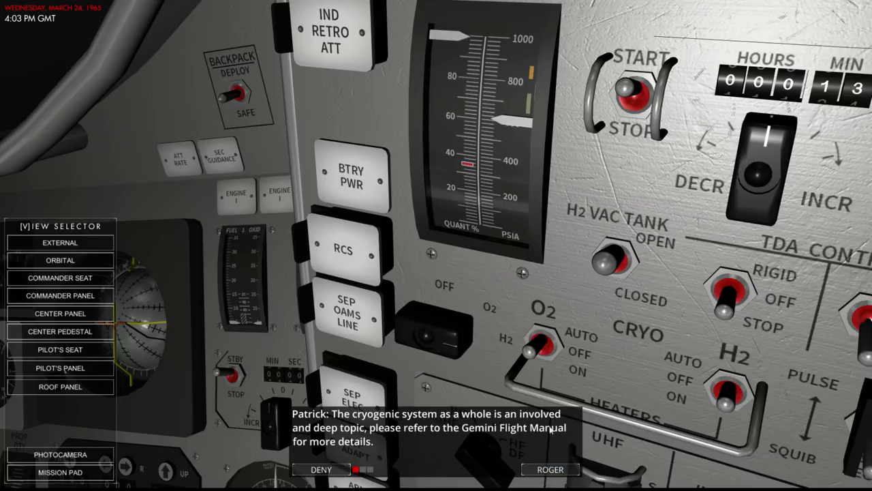
mouse_move(607, 263)
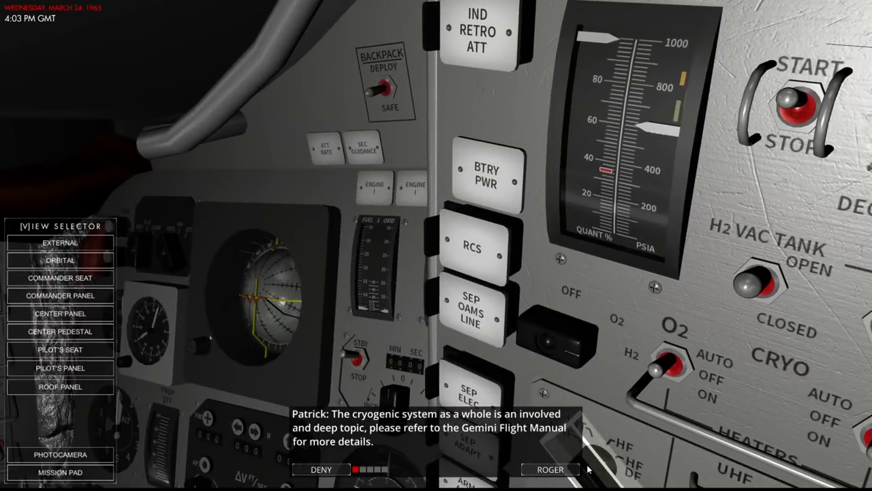
left_click(550, 469)
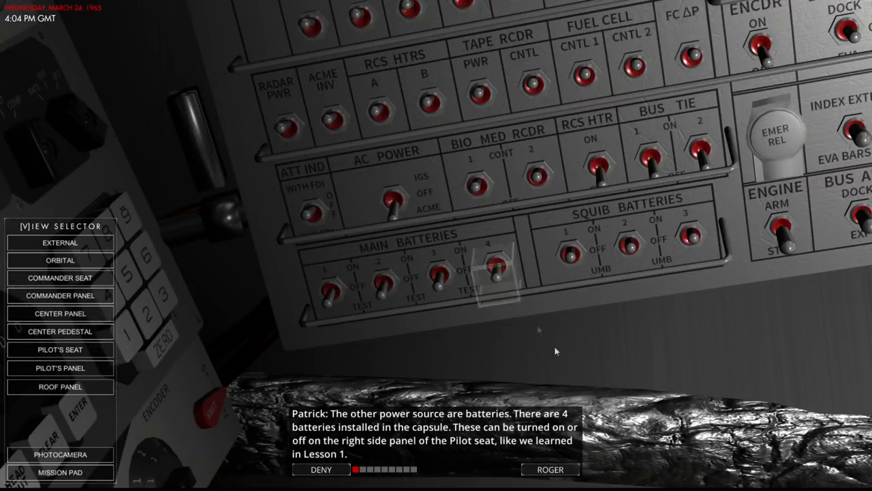
mouse_move(550, 468)
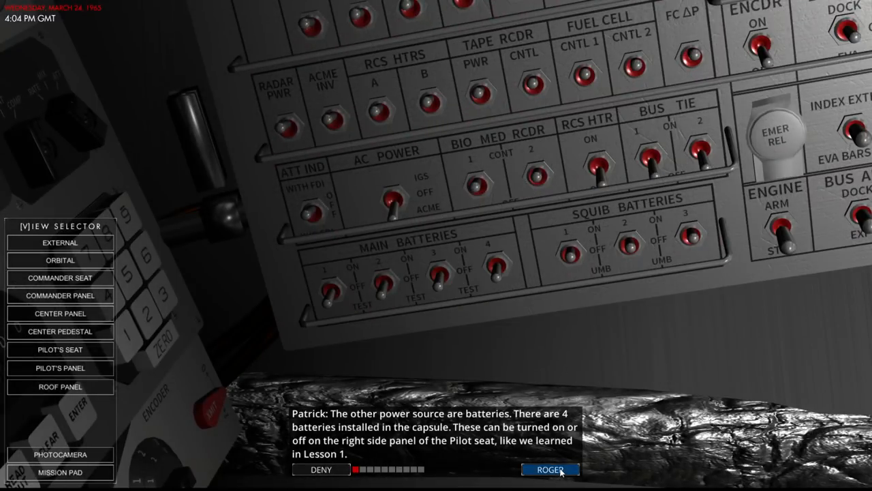
Step: Acknowledge the four main batteries message on the Pilot seat right panel
left_click(550, 469)
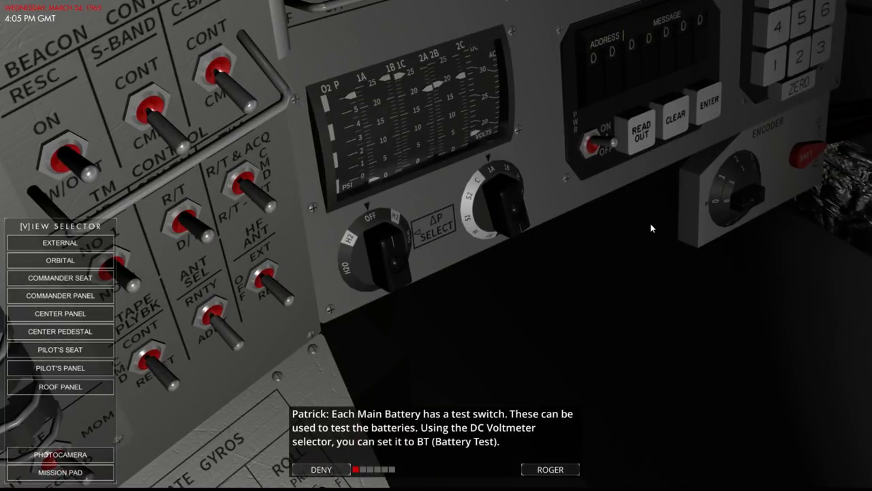
mouse_move(497, 225)
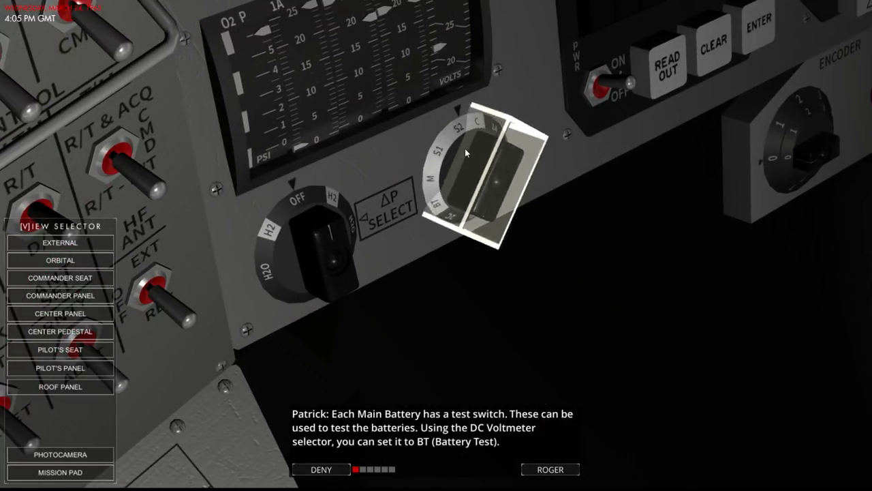
Step: Set the DC Voltmeter selector to BT and acknowledge the battery test instruction
left_click(477, 170)
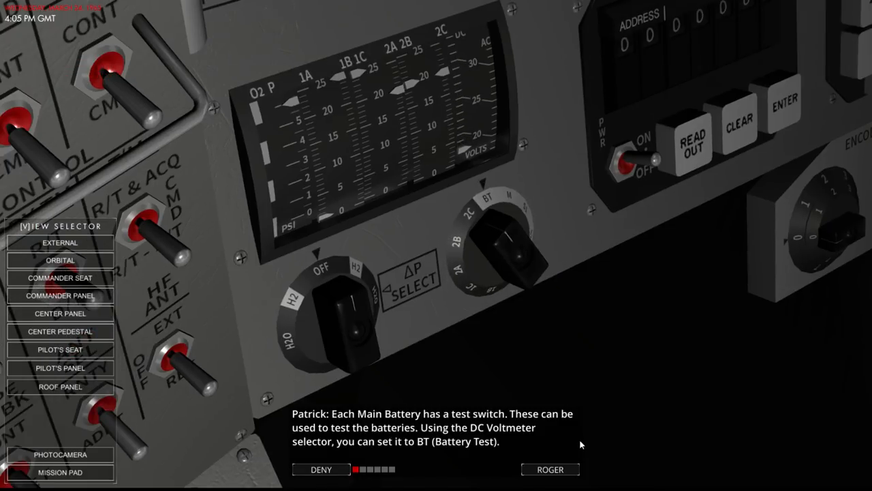
left_click(550, 469)
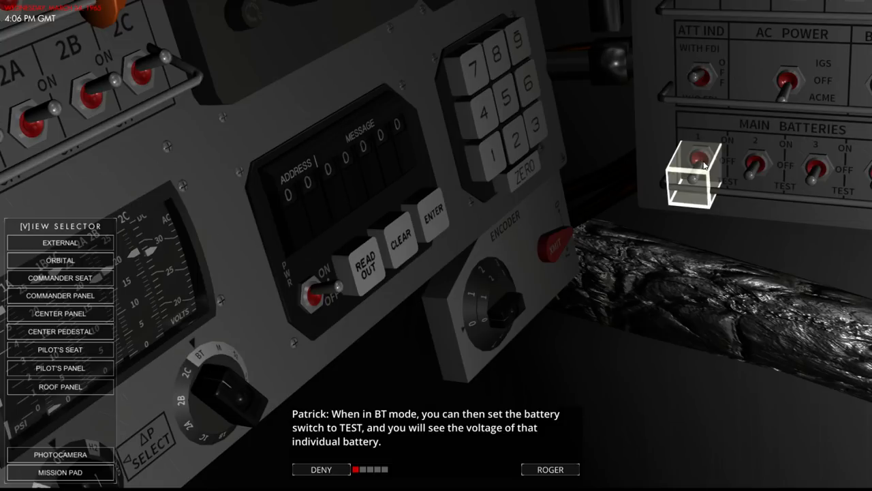
mouse_move(755, 167)
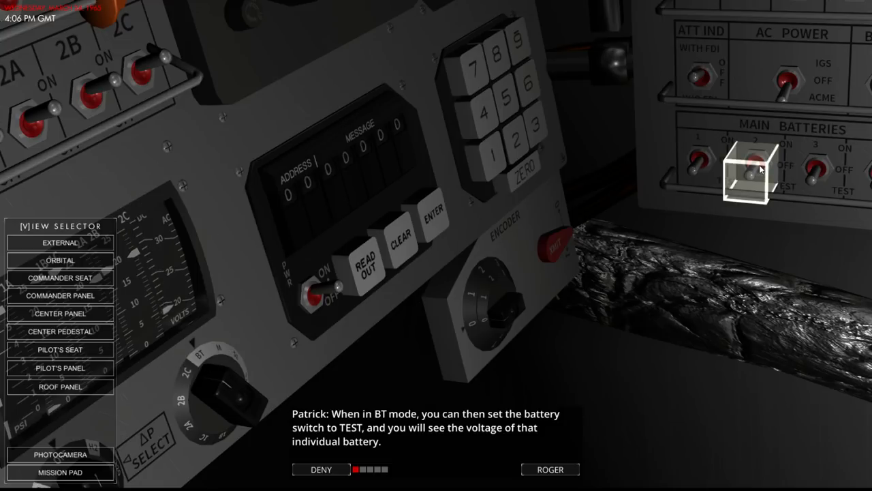
mouse_move(811, 170)
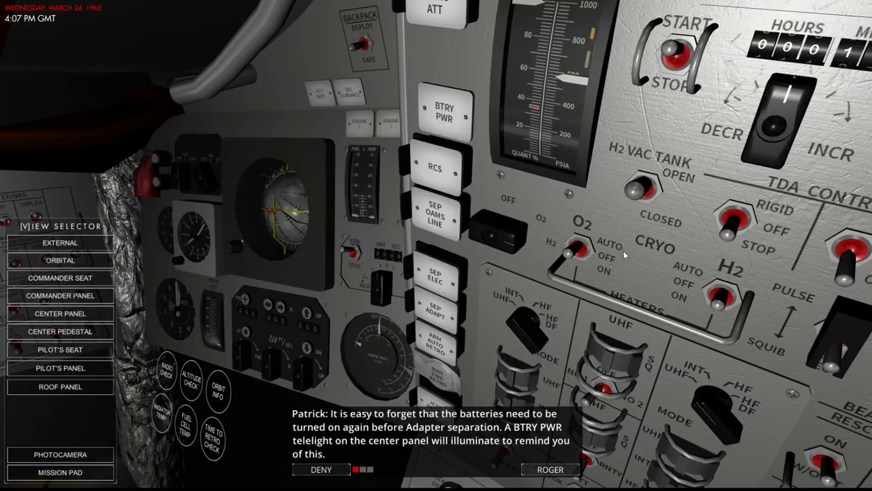
Step: Acknowledge the BTRY PWR telelight reminder and the closing message, returning to the main menu
scroll("down", 3)
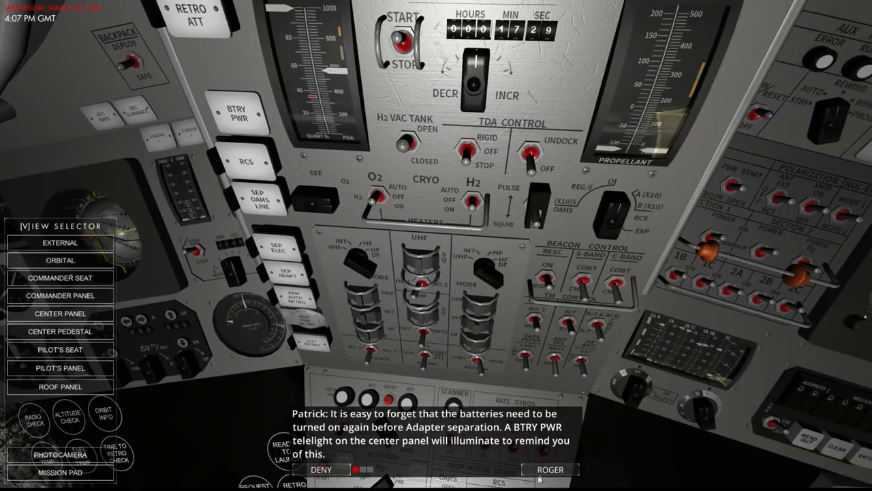
left_click(549, 469)
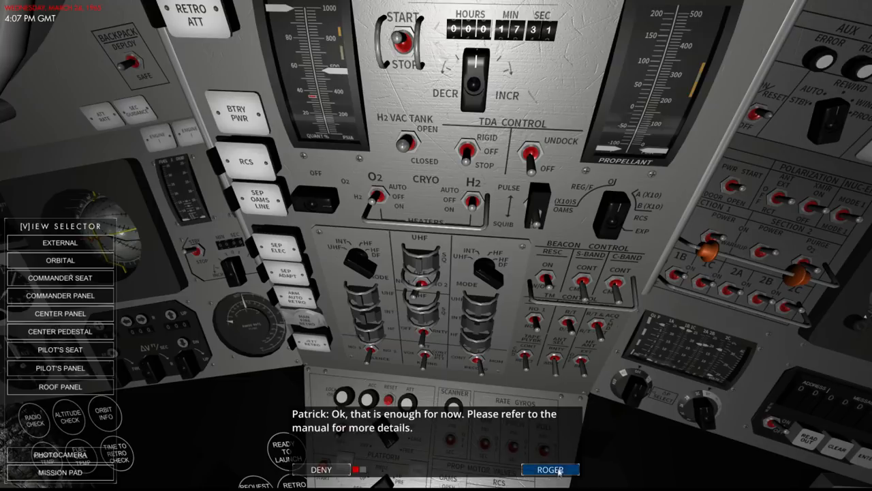
left_click(549, 469)
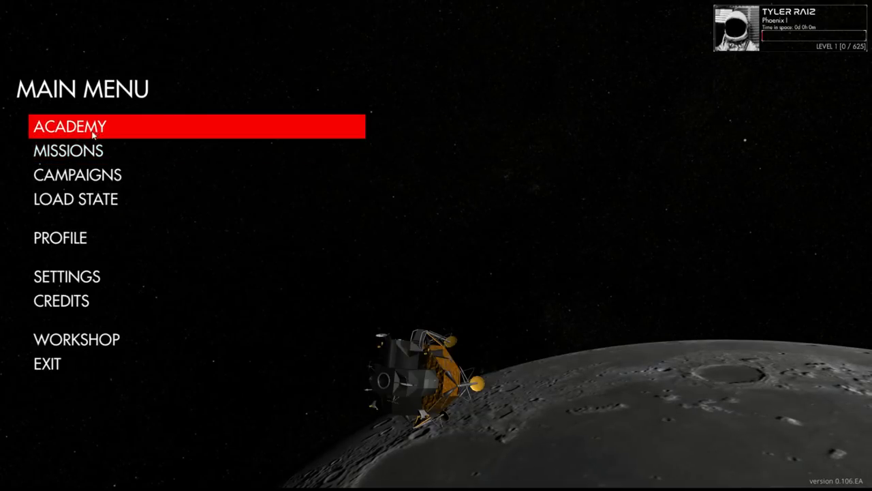
Step: Select LESSON 4 - NAVIGATION from the Academy list and launch it
left_click(68, 126)
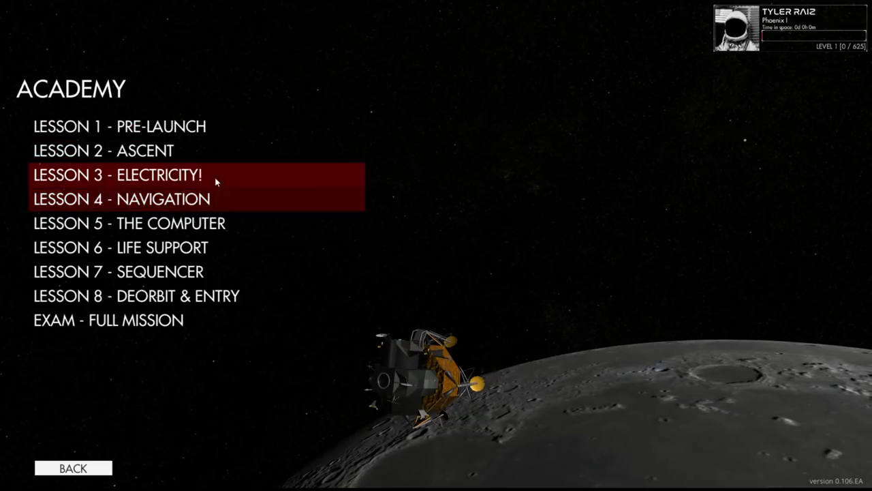
left_click(119, 199)
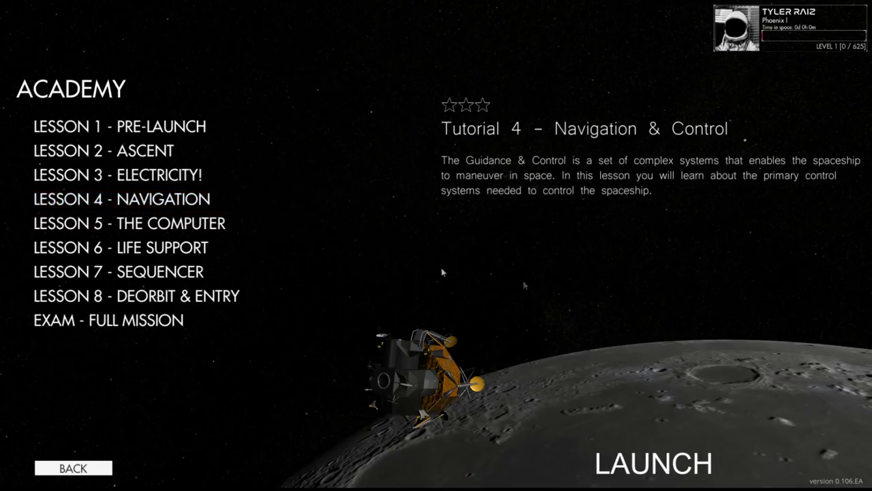
mouse_move(618, 464)
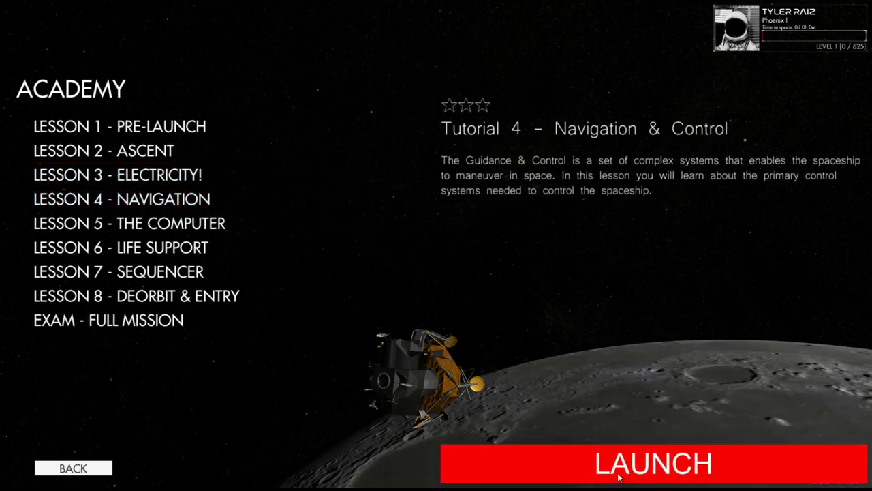
left_click(653, 463)
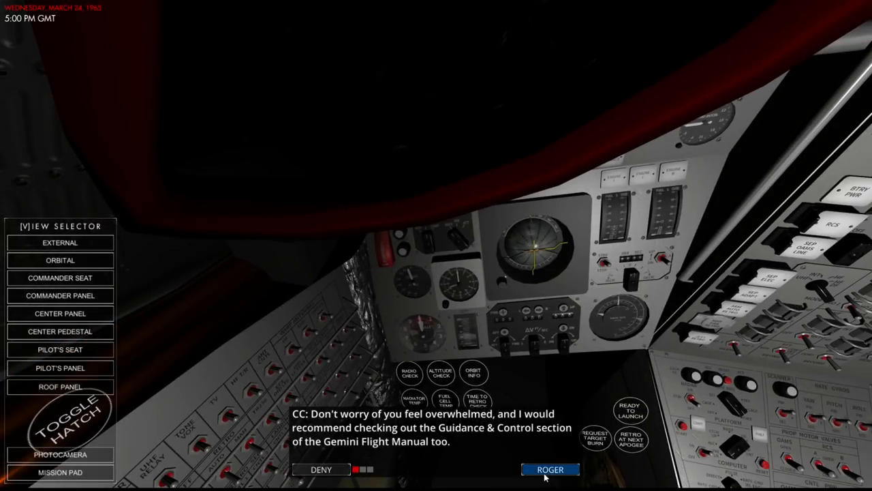
Step: Acknowledge the CC messages on the pitch, roll and yaw axes, lesson focus and propulsion system
left_click(550, 468)
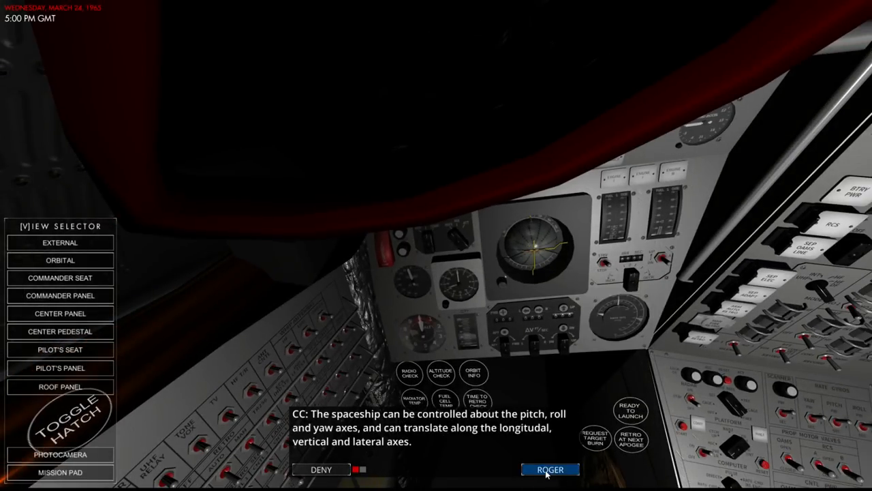
left_click(550, 469)
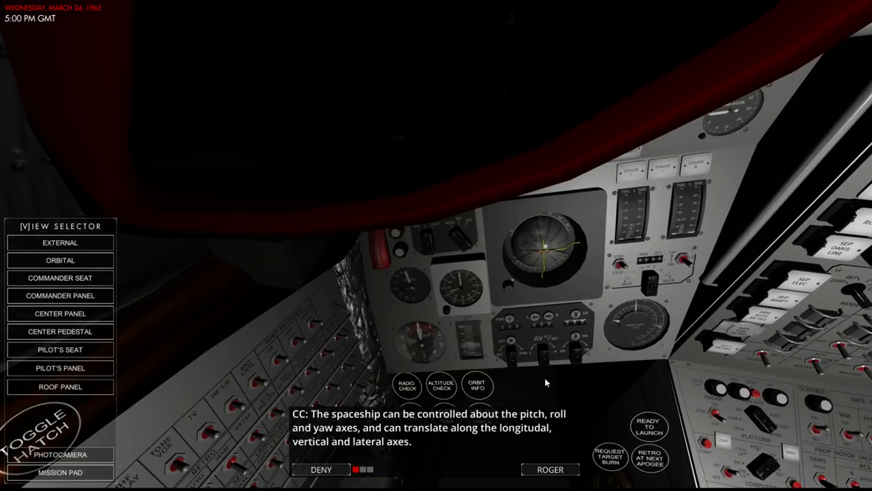
left_click(550, 469)
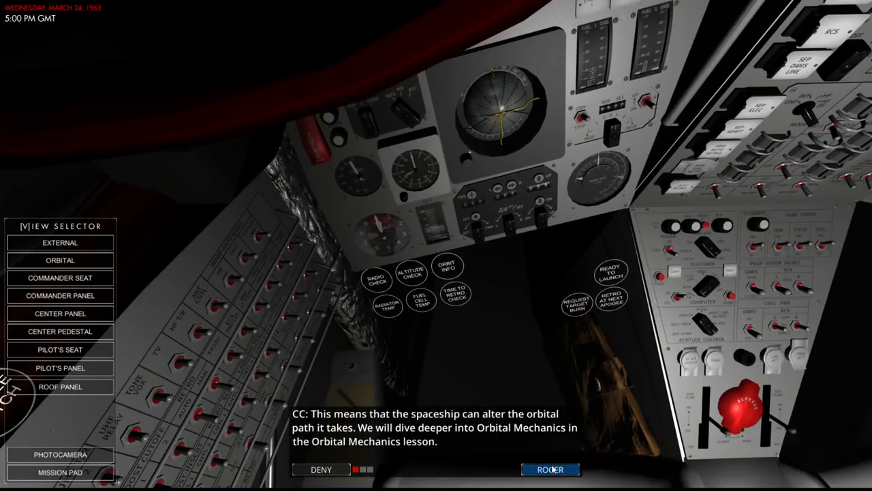
left_click(550, 469)
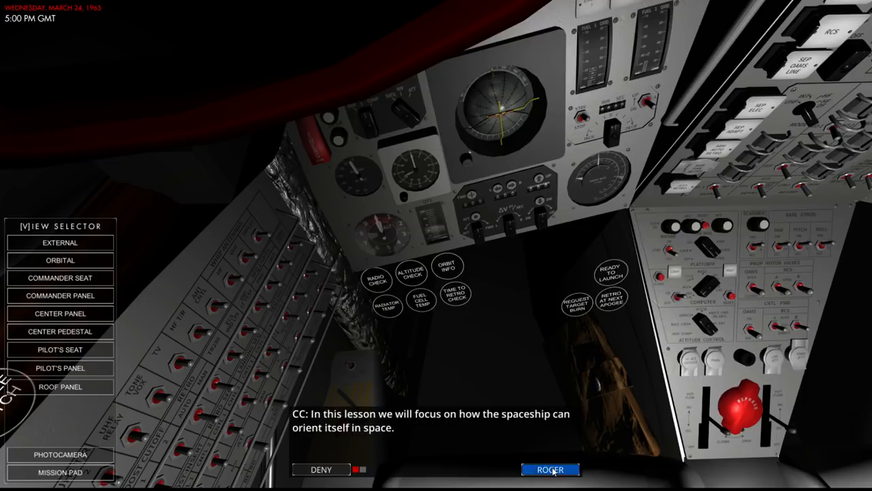
left_click(550, 469)
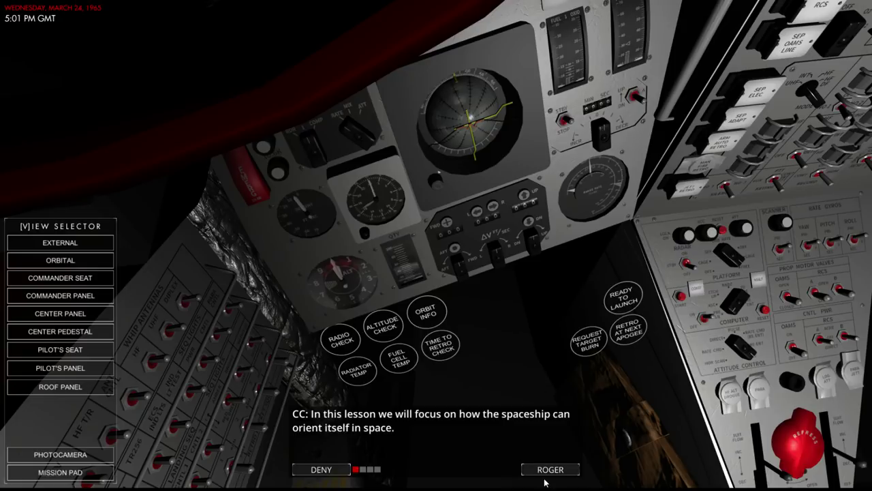
left_click(549, 469)
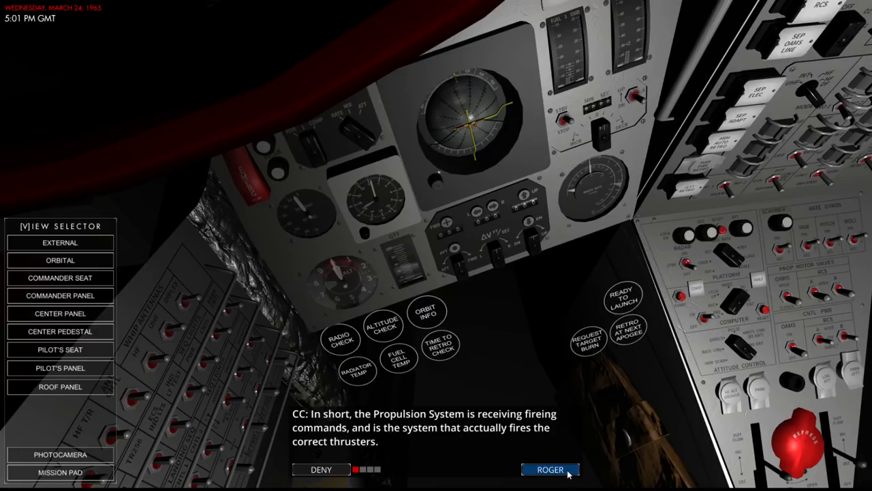
left_click(550, 469)
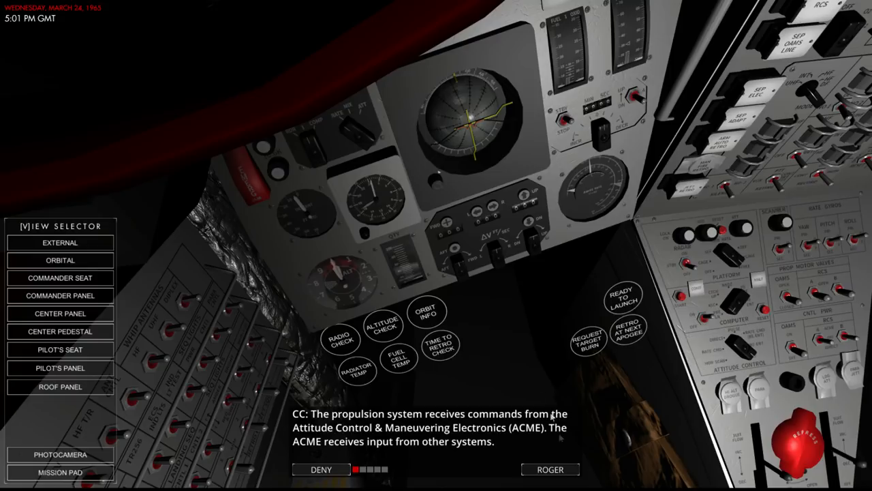
Step: Acknowledge the ACME input systems, IGS and horizon scanner messages, then set attitude control to DIRECT
left_click(550, 469)
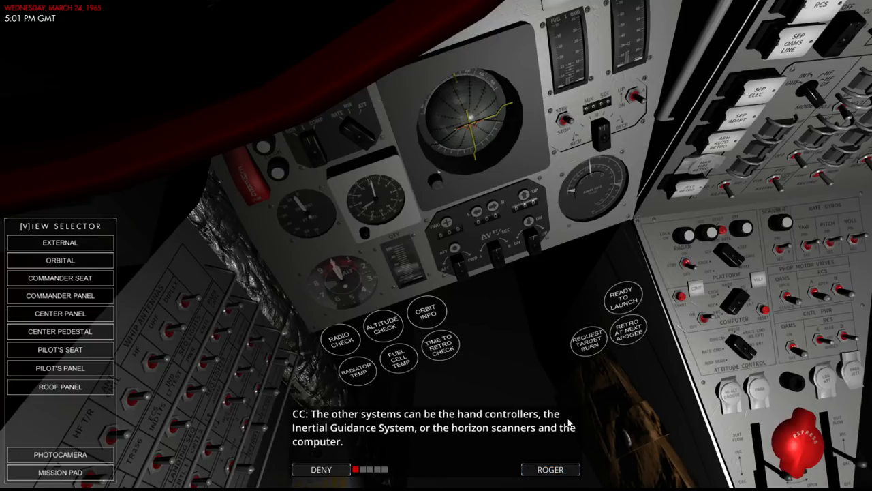
mouse_move(570, 399)
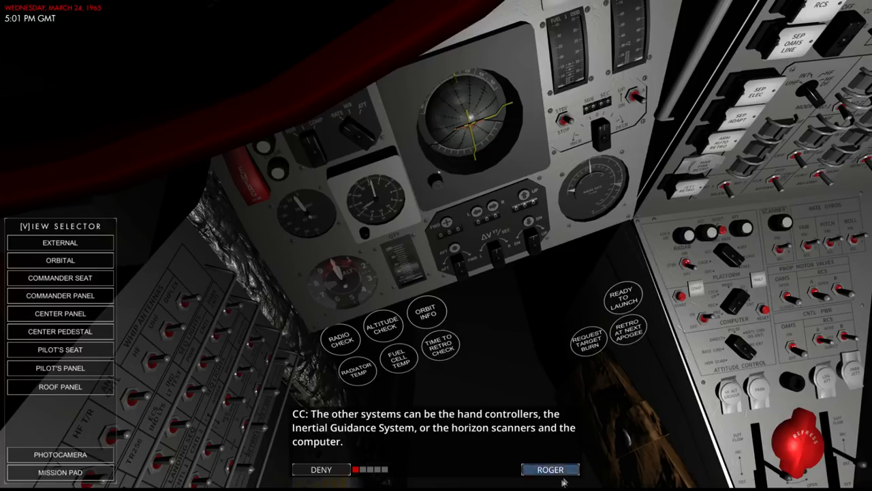
left_click(550, 469)
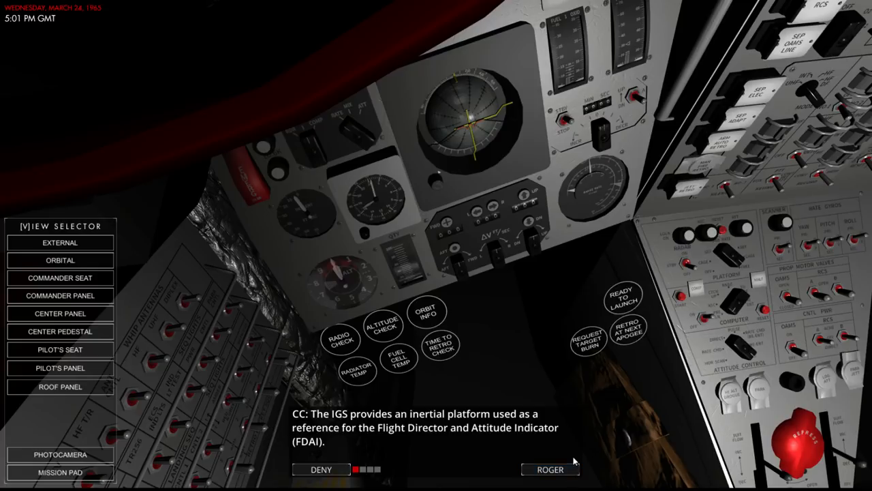
left_click(550, 469)
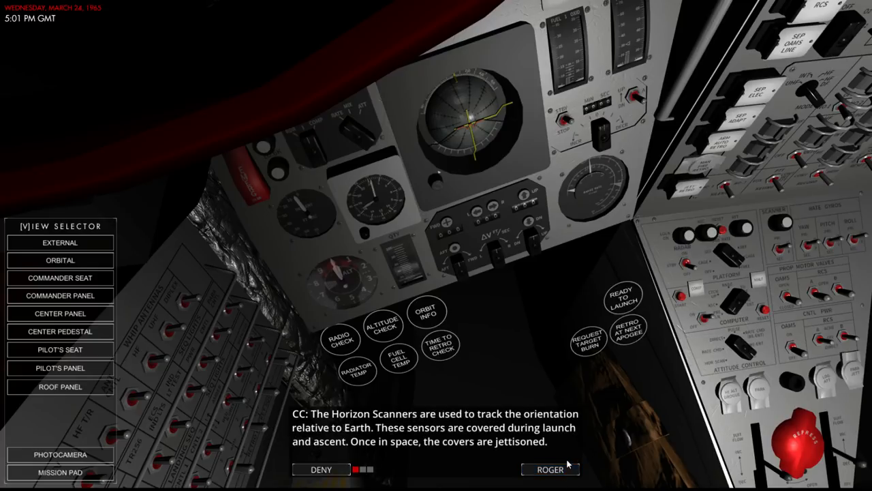
left_click(550, 469)
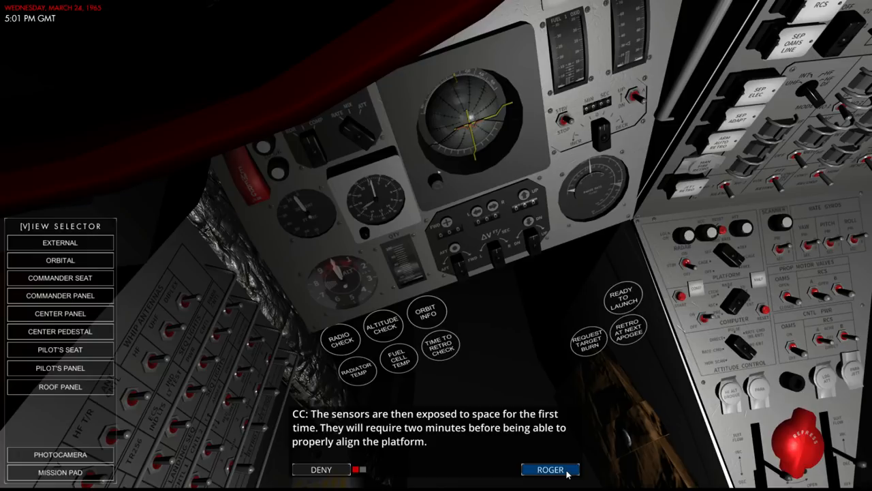
left_click(550, 469)
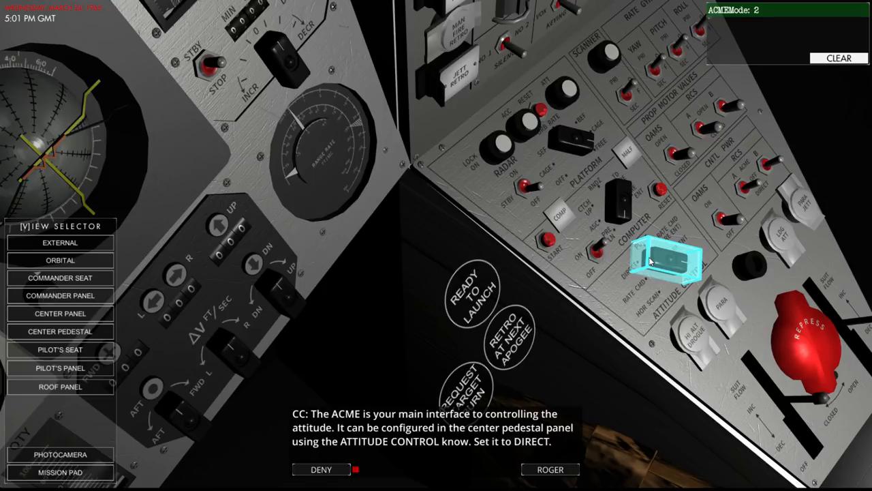
mouse_move(658, 267)
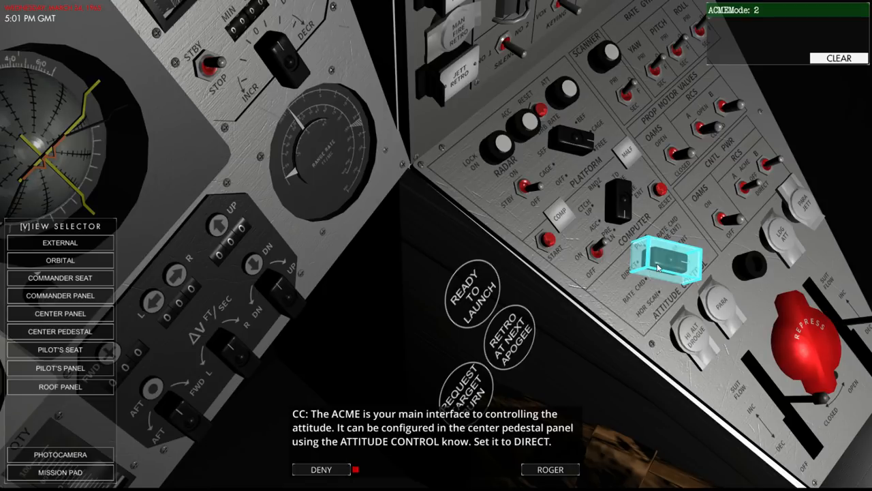
left_click(671, 262)
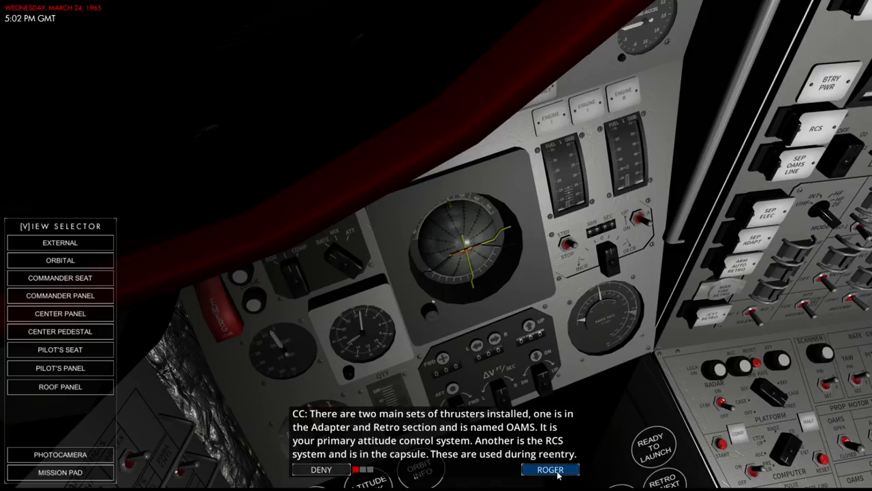
Step: Acknowledge the OAMS/RCS thruster explanation and confirm the OAMS controller power step
left_click(550, 469)
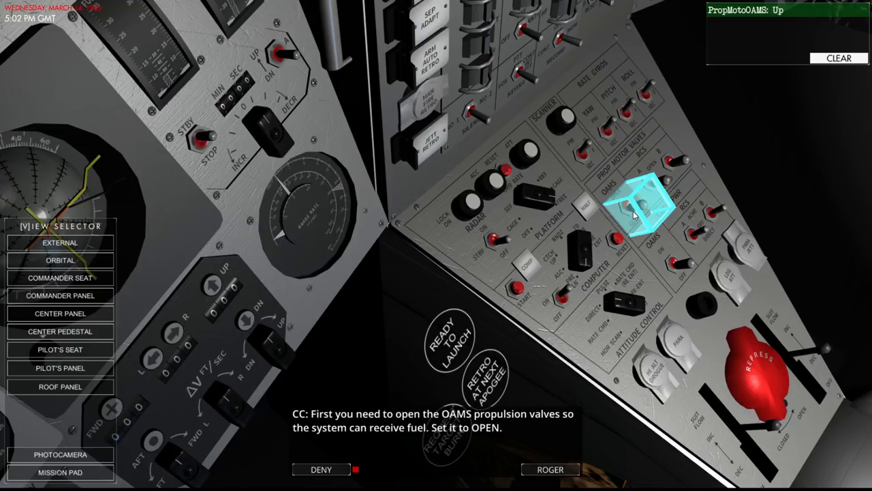
mouse_move(671, 262)
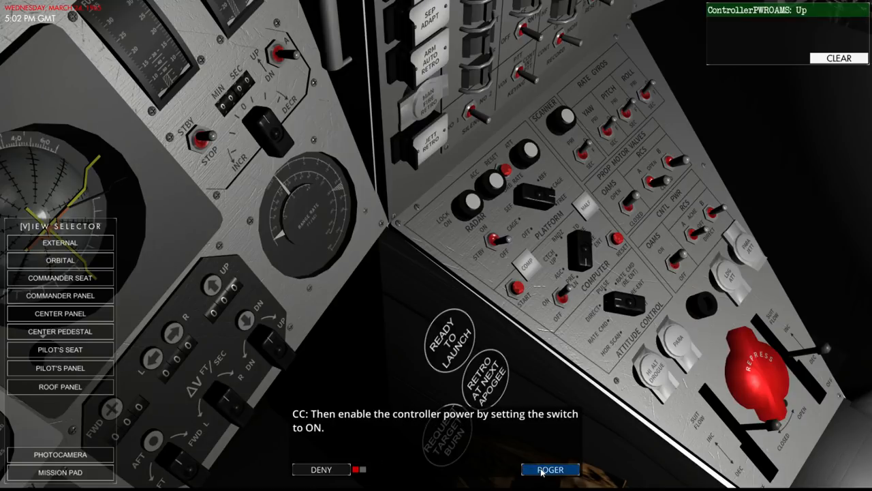
left_click(550, 468)
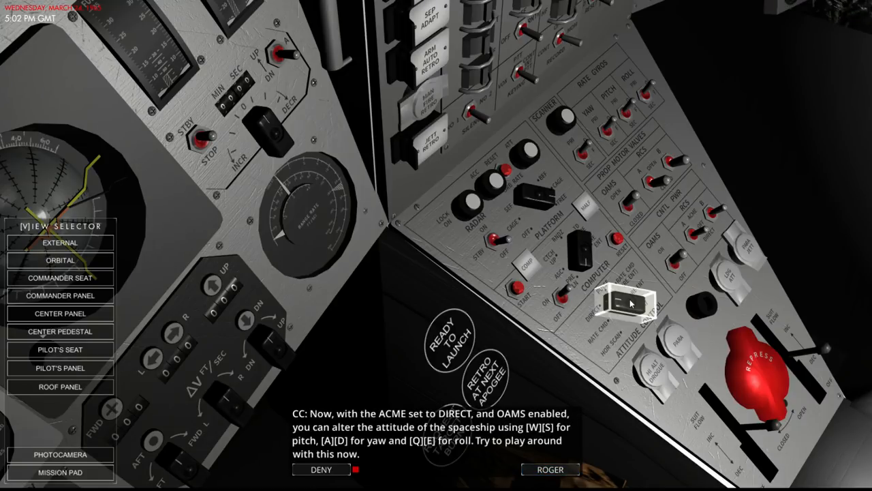
Step: Select the spacecraft view to start maneuvering in pitch, yaw and roll
left_click(626, 299)
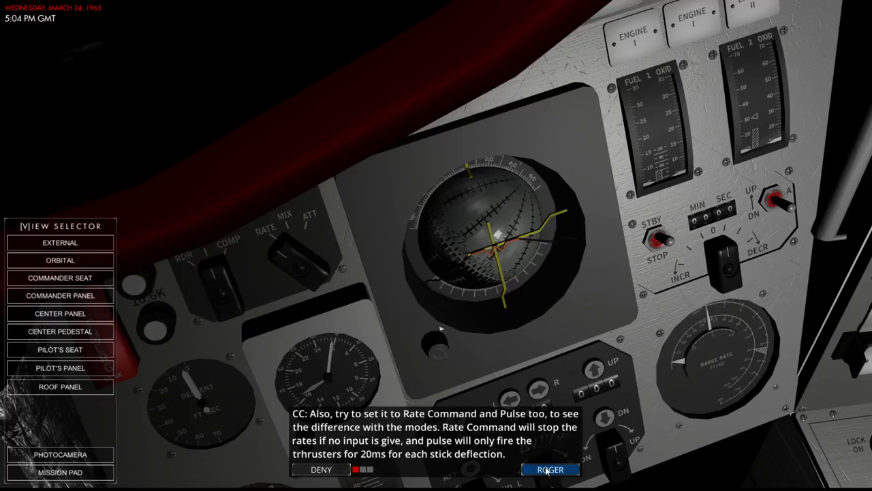
Step: Acknowledge the Rate Command/Pulse suggestion, confirm the SEF platform step and the prograde message
left_click(549, 469)
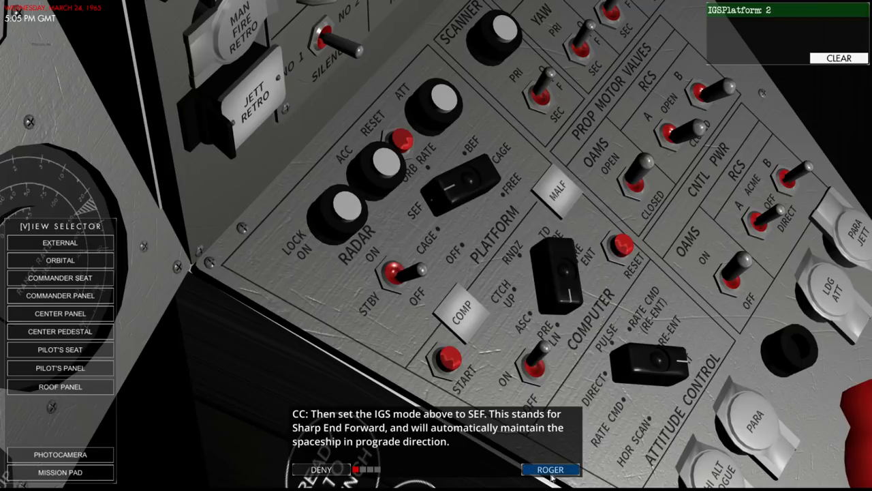
left_click(550, 469)
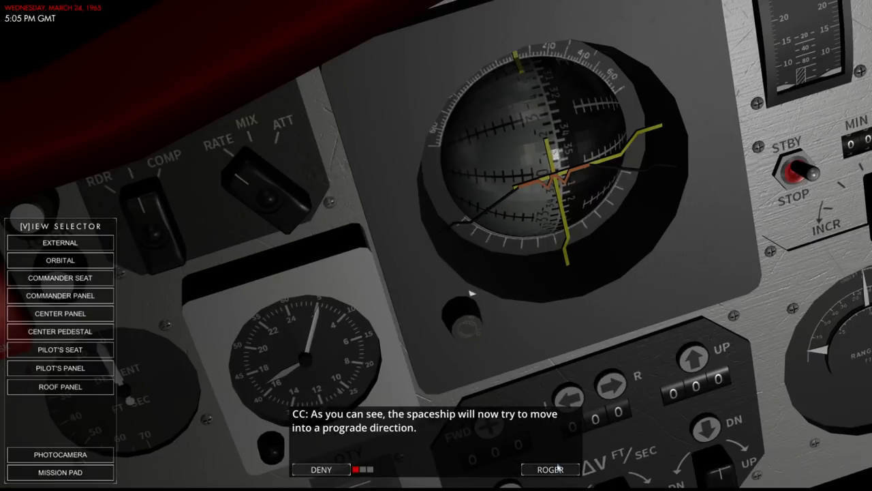
left_click(549, 468)
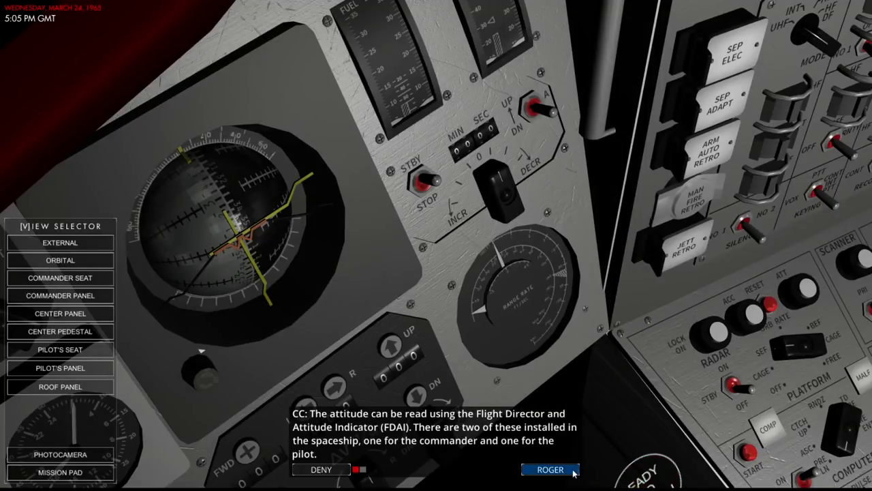
Step: Set the flight director mode and the RDR/PLAT/COMP data selector for the guidance needles
left_click(550, 469)
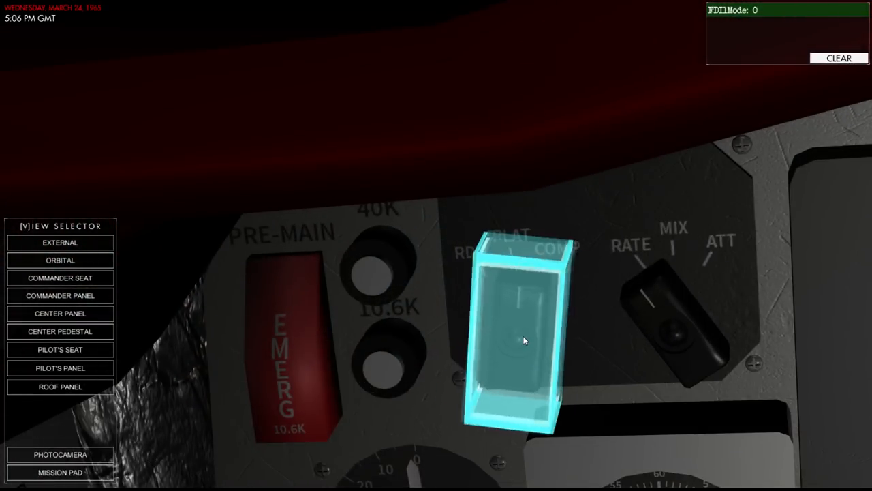
left_click(518, 334)
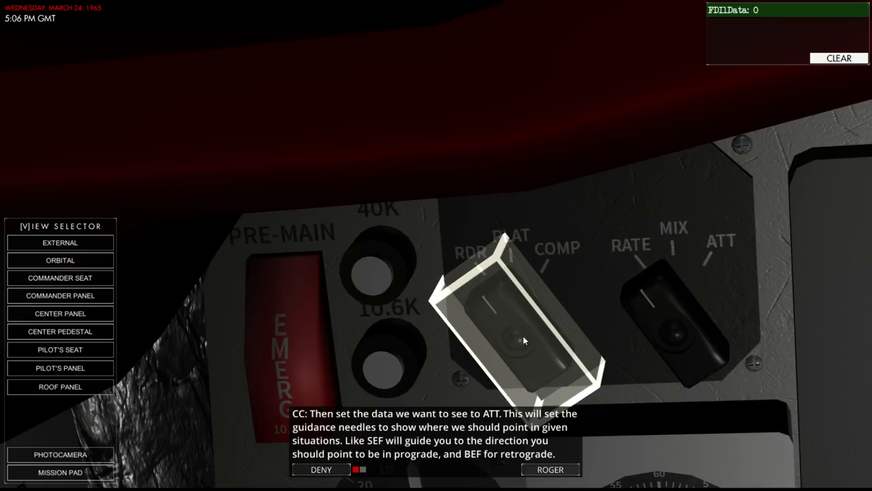
left_click(522, 334)
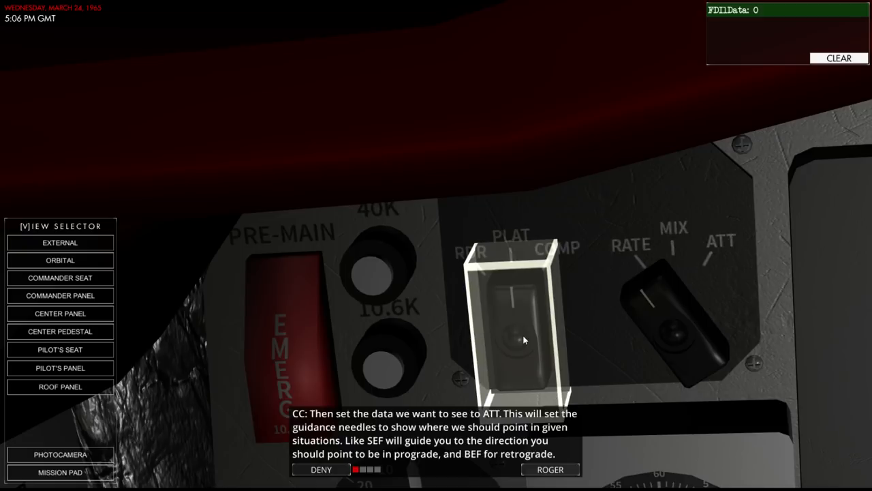
mouse_move(674, 349)
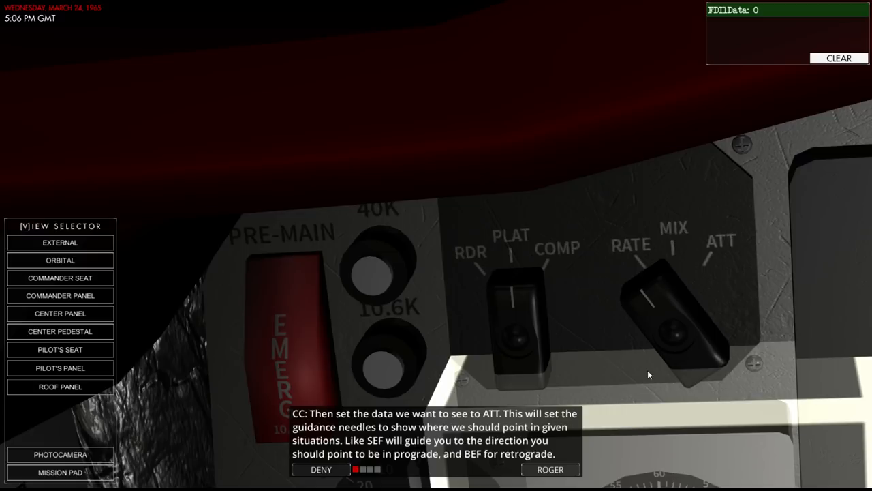
mouse_move(518, 327)
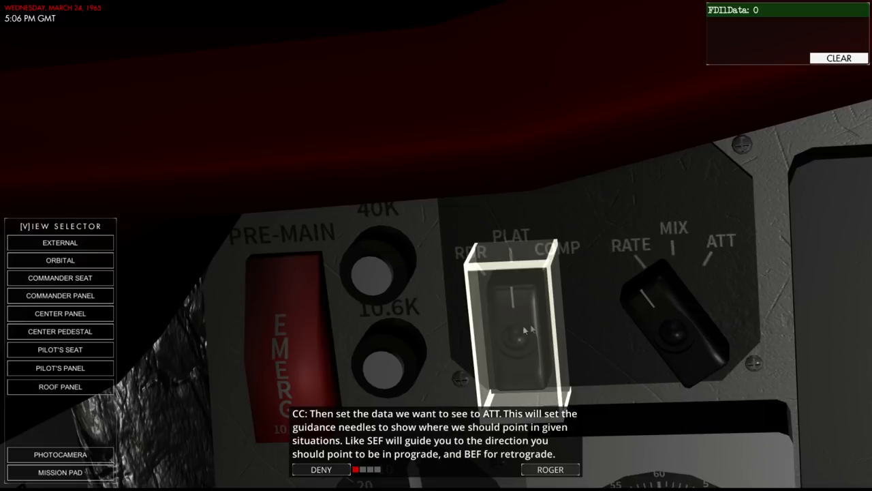
left_click(518, 328)
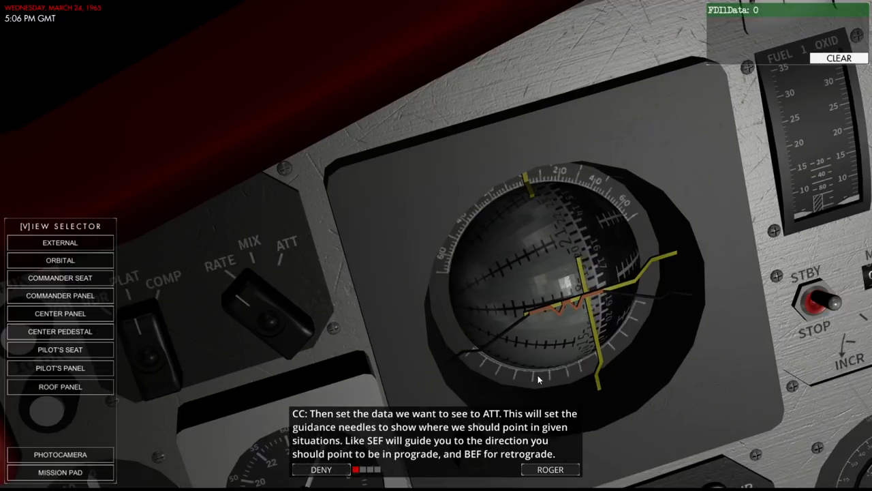
left_click(549, 469)
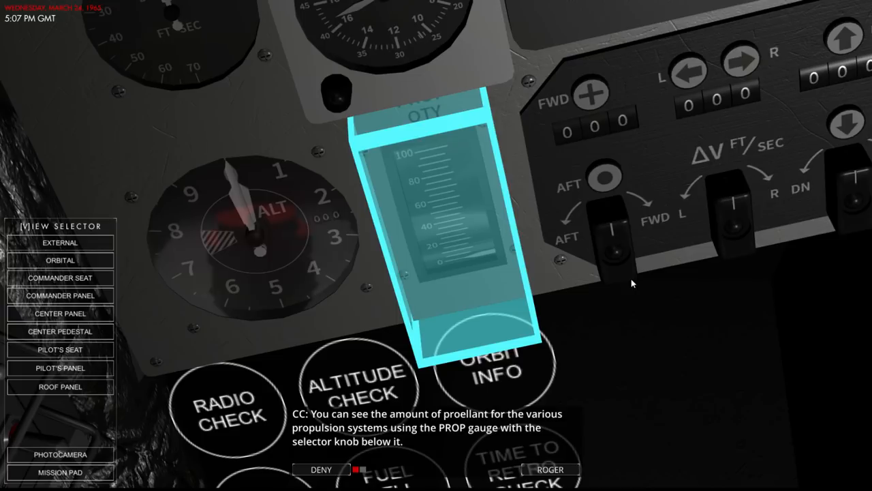
mouse_move(562, 265)
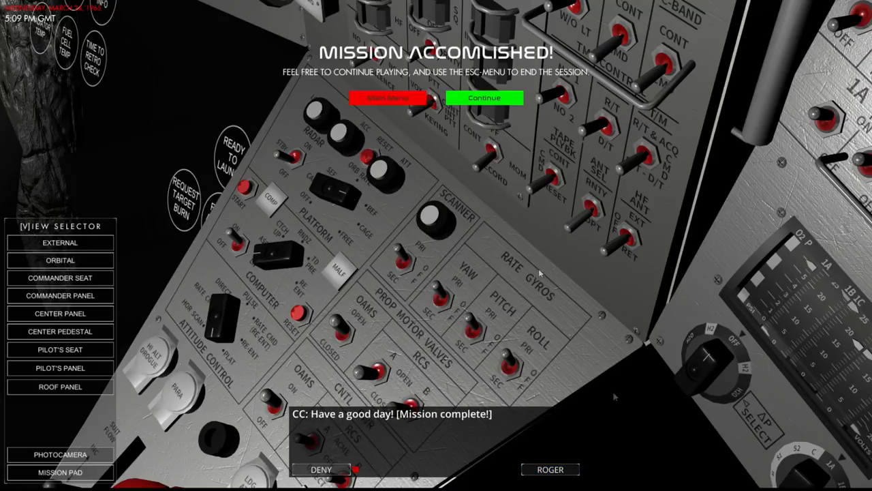
Step: Choose Main Menu on the Mission Accomplished banner of the Navigation lesson
left_click(389, 97)
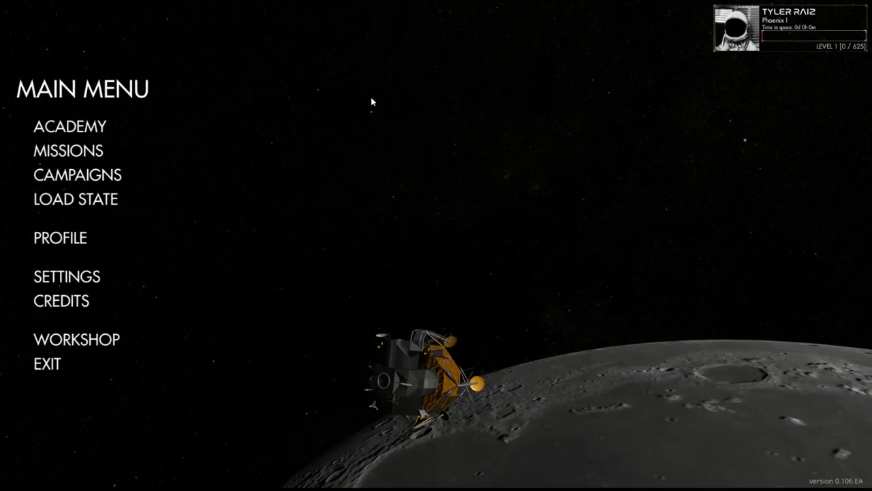
mouse_move(382, 124)
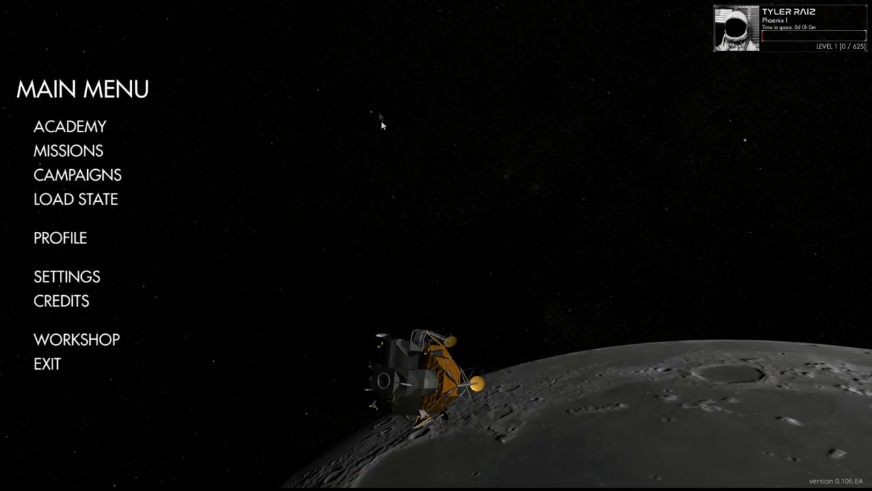
mouse_move(68, 151)
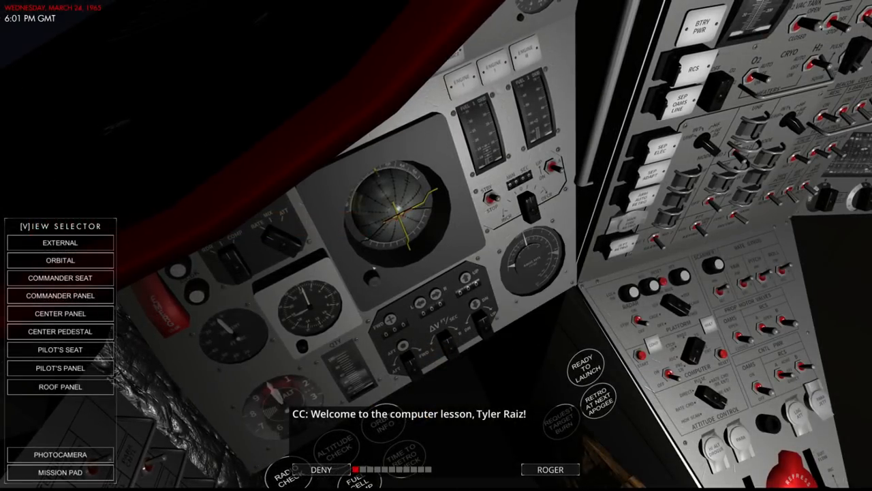
Step: Acknowledge the computer lesson welcome, tracking station call, computer overview and controls messages
left_click(550, 468)
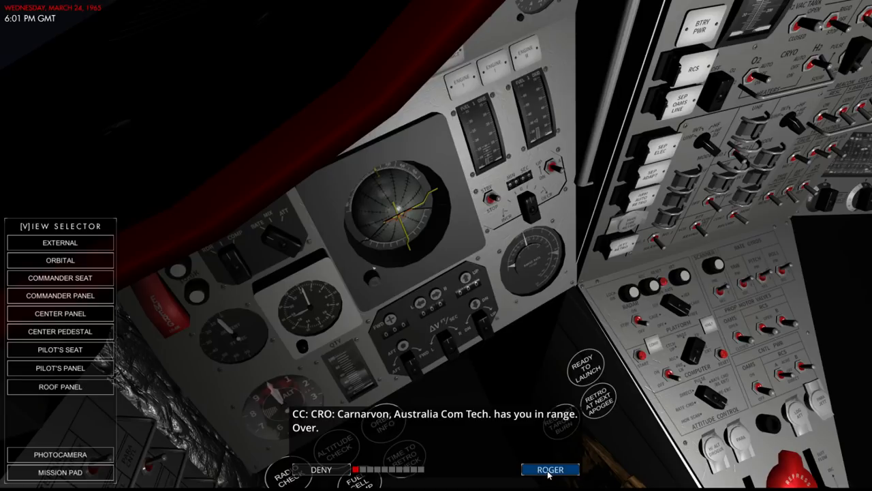
left_click(549, 469)
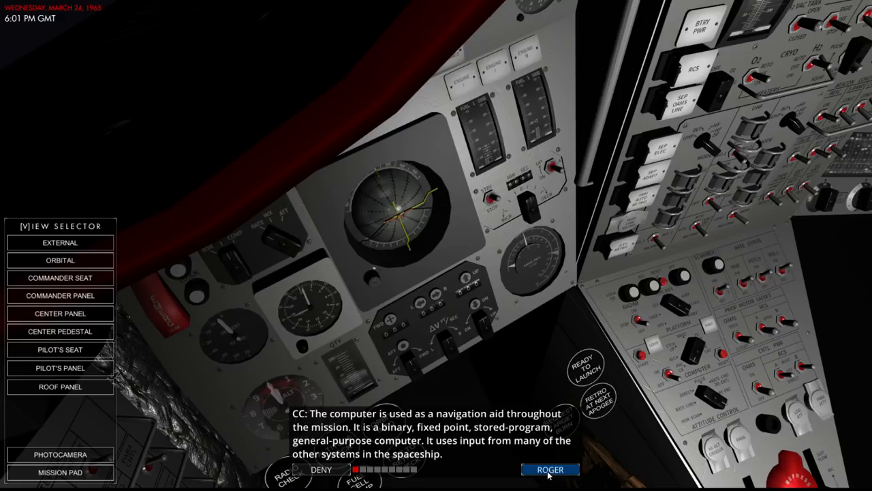
left_click(550, 469)
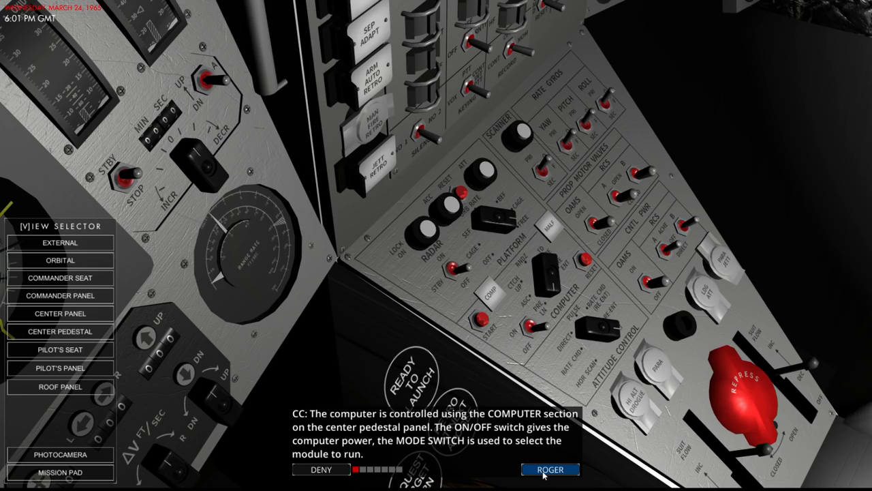
left_click(549, 469)
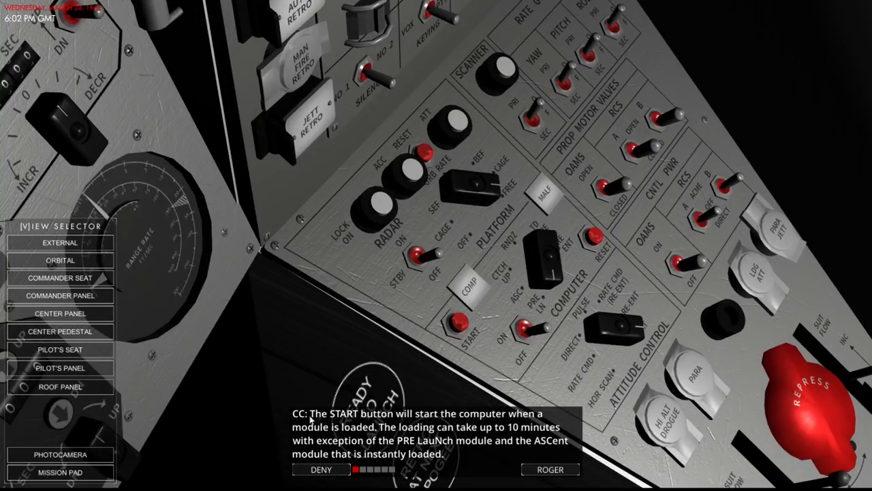
mouse_move(564, 349)
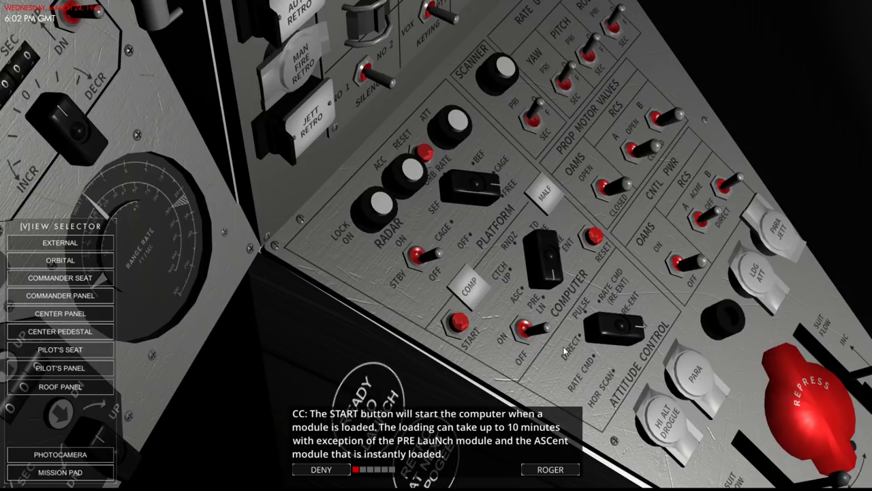
mouse_move(550, 469)
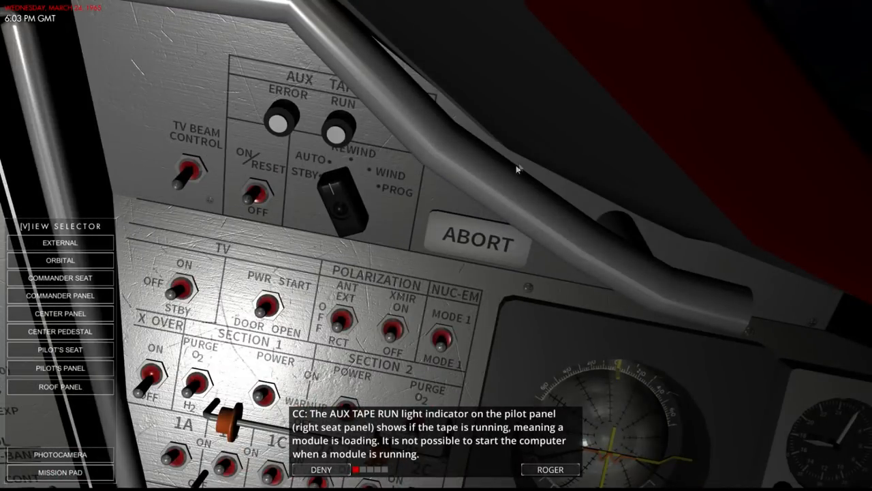
mouse_move(473, 222)
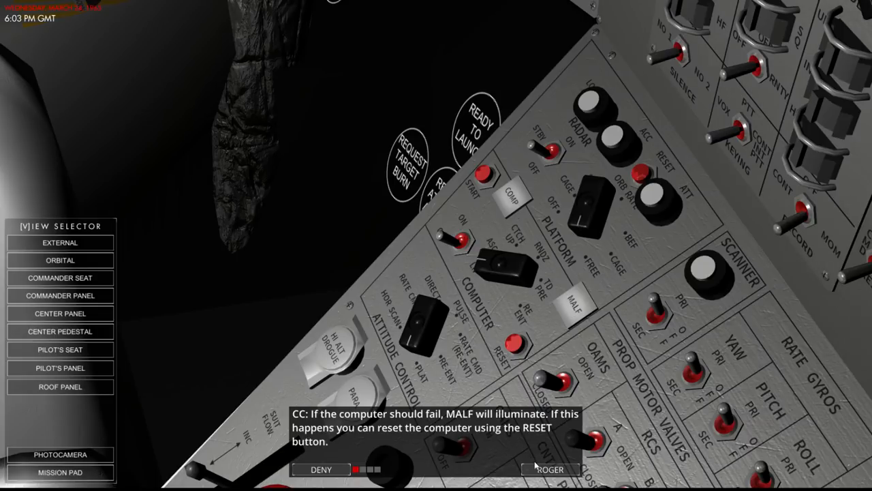
Step: Acknowledge the MALF/RESET explanation and the instruction to press START
left_click(549, 469)
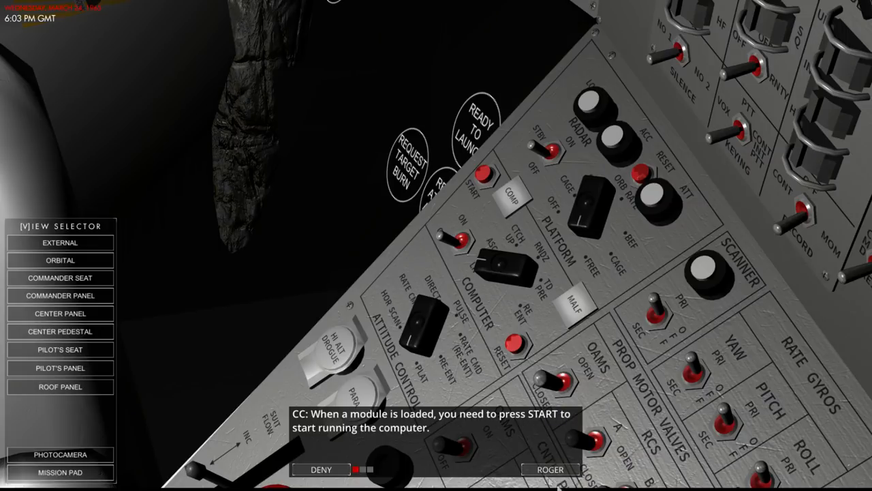
left_click(549, 469)
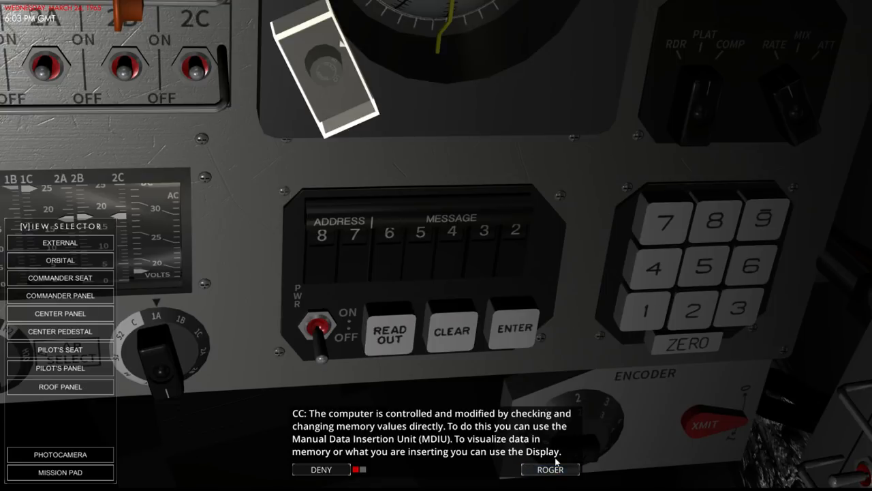
Step: Acknowledge the MDIU introduction and the instruction to power on the display
left_click(549, 469)
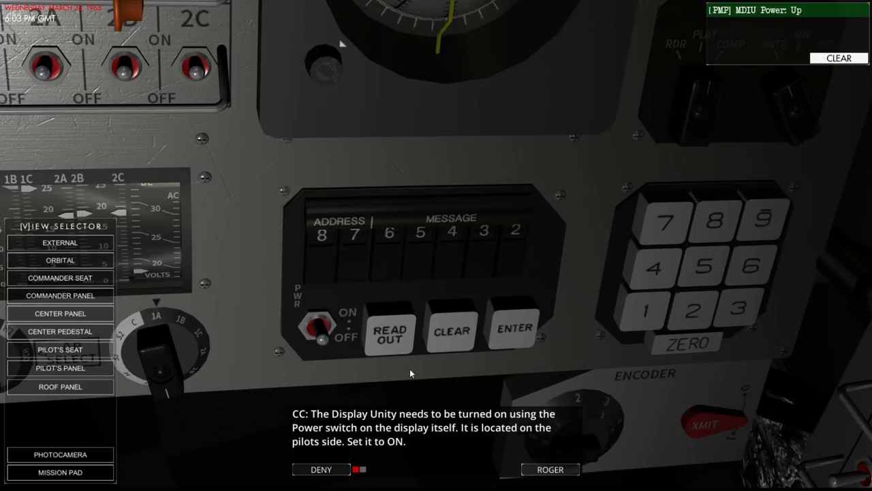
mouse_move(550, 468)
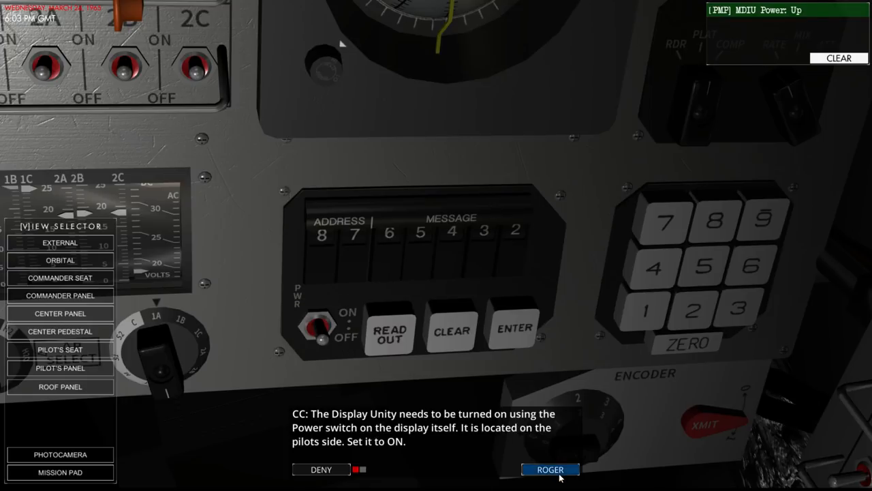
left_click(550, 469)
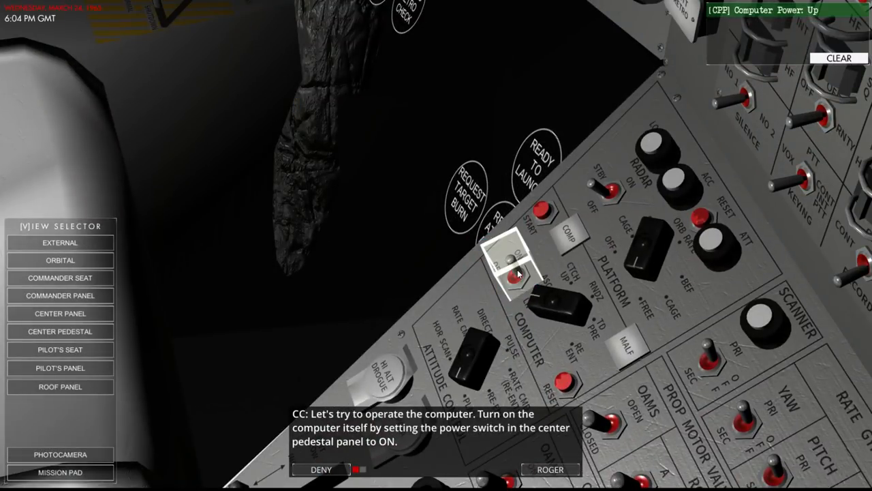
Step: Flip the COMPUTER ON/OFF switch on the center pedestal to ON
left_click(514, 266)
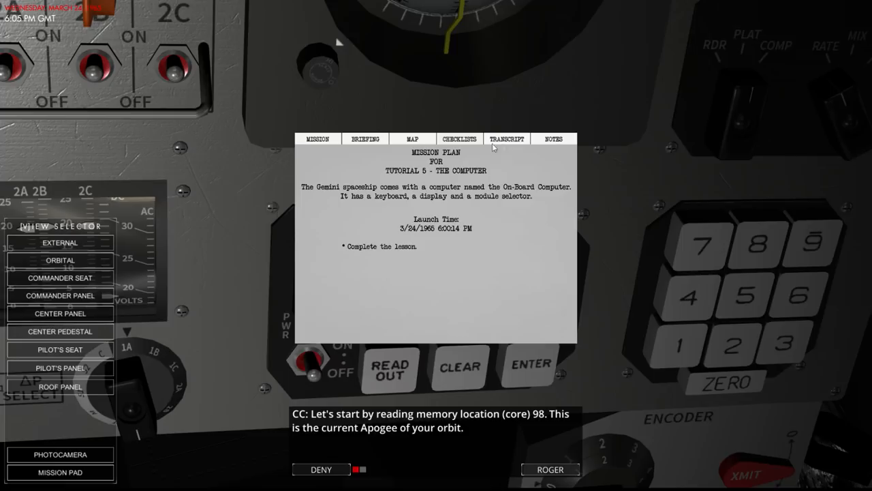
Step: Write '98 - Apo' in the mission pad's notes field
left_click(459, 139)
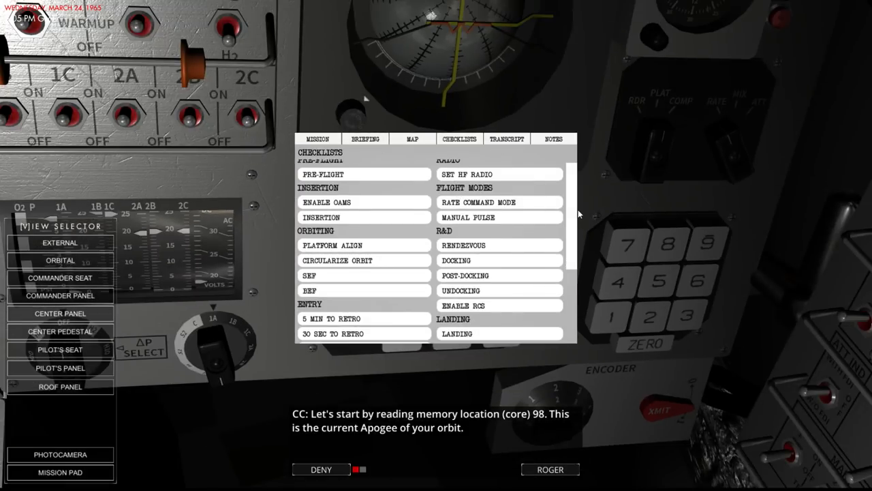
scroll("down", 3)
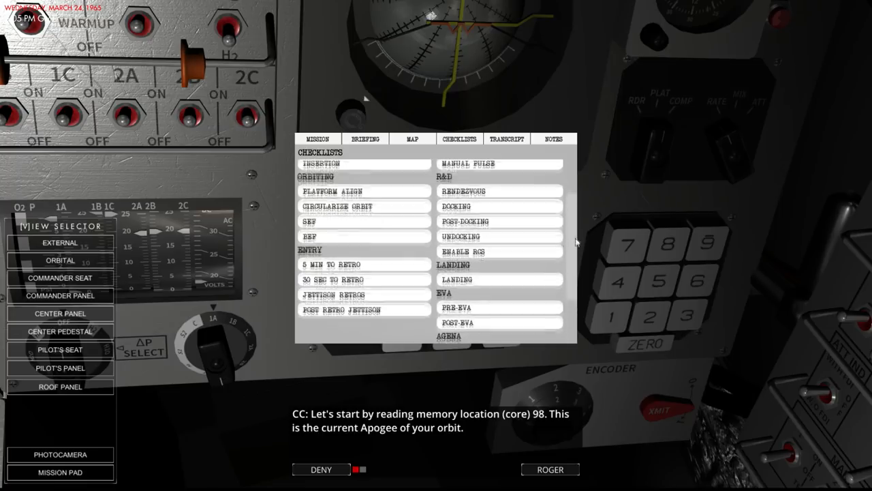
scroll("up", 3)
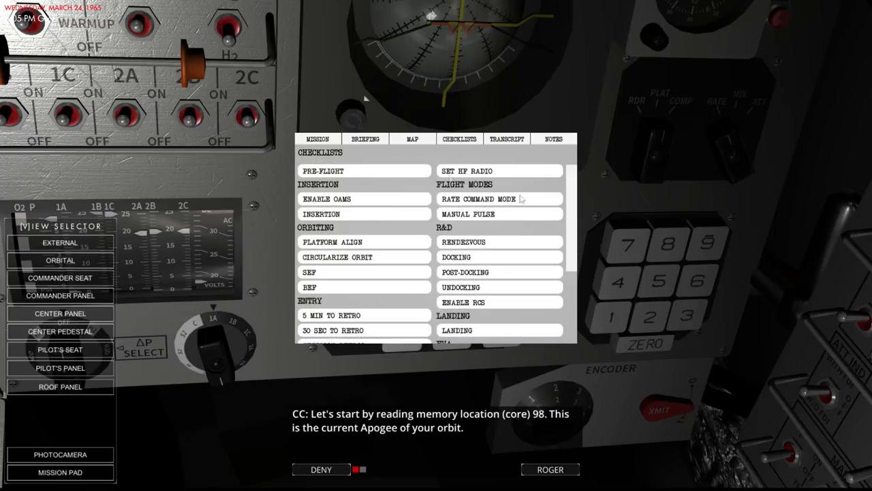
left_click(506, 138)
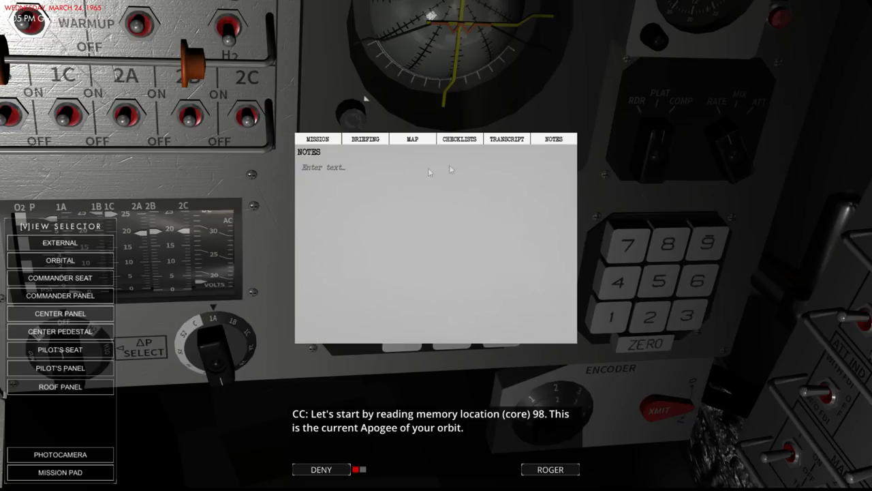
type("98")
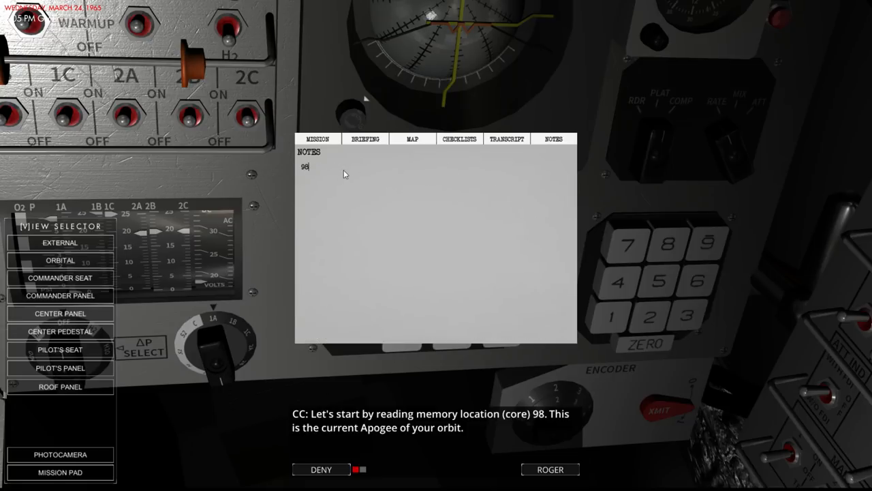
type("- Apo")
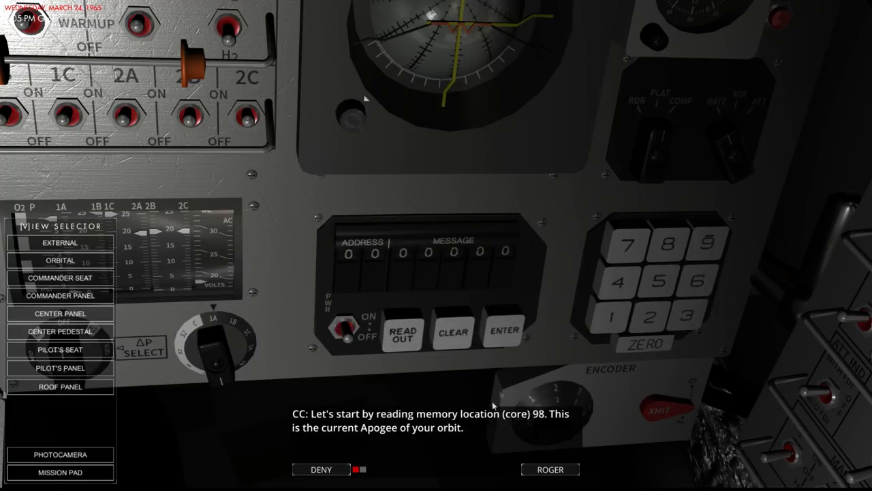
Step: Close the notes and acknowledge the prompt to read core 98, showing 06716
left_click(668, 244)
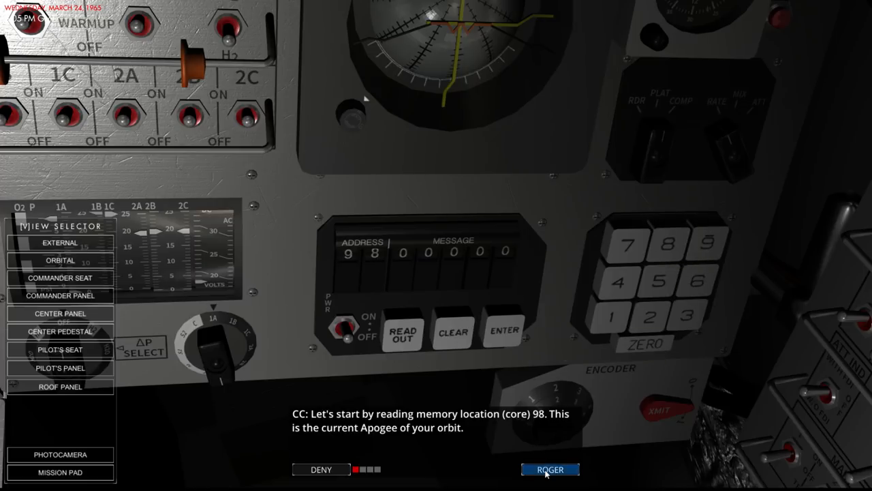
left_click(549, 469)
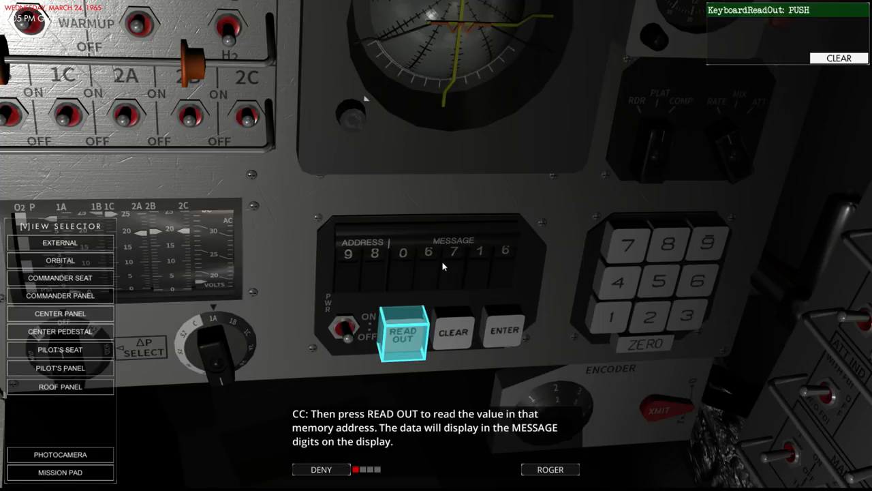
mouse_move(496, 263)
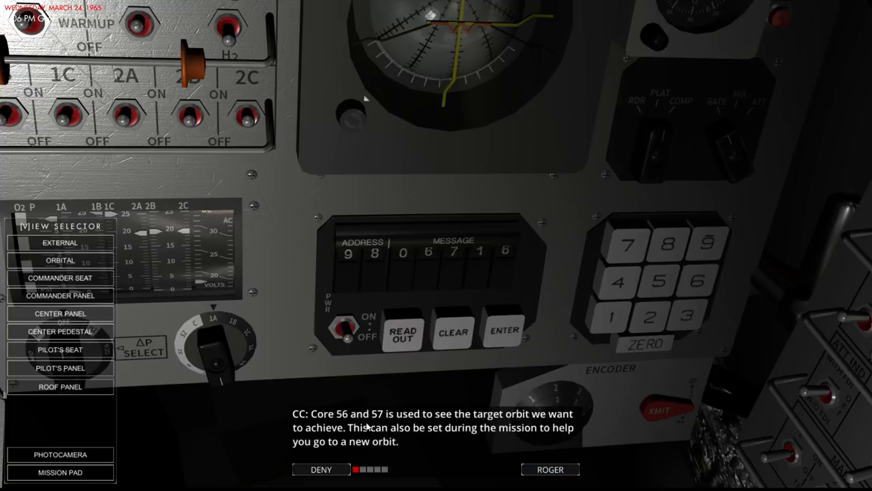
mouse_move(405, 421)
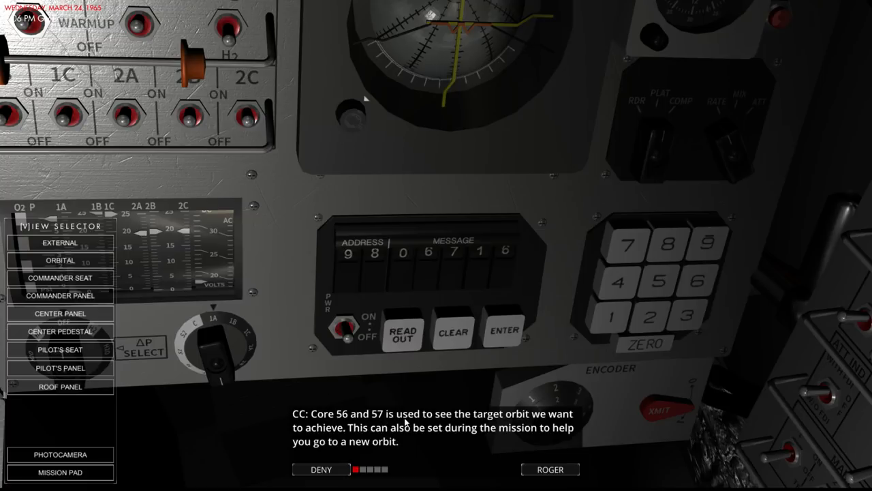
Step: Clear the core 98 readout and begin keying address 56 on the MDIU
left_click(453, 331)
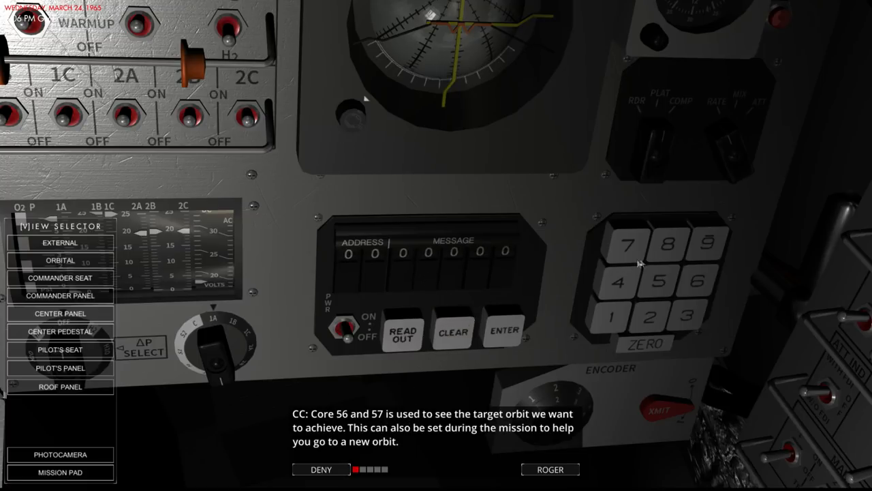
left_click(503, 330)
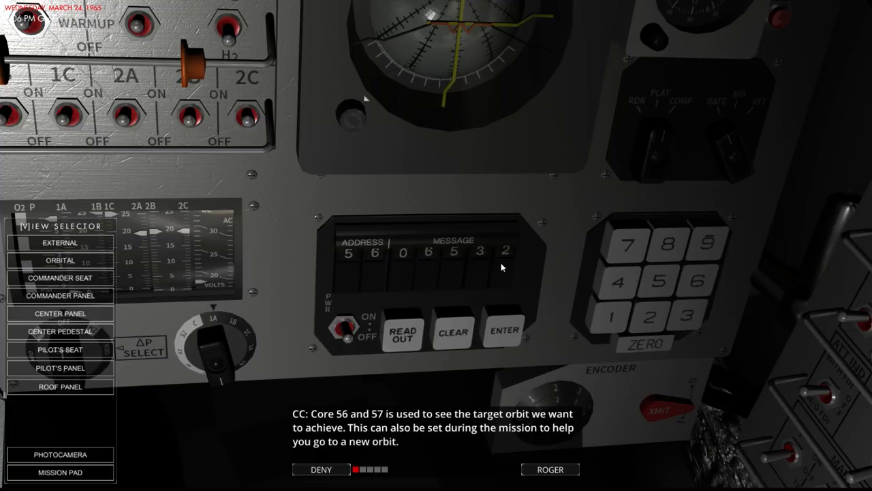
mouse_move(545, 288)
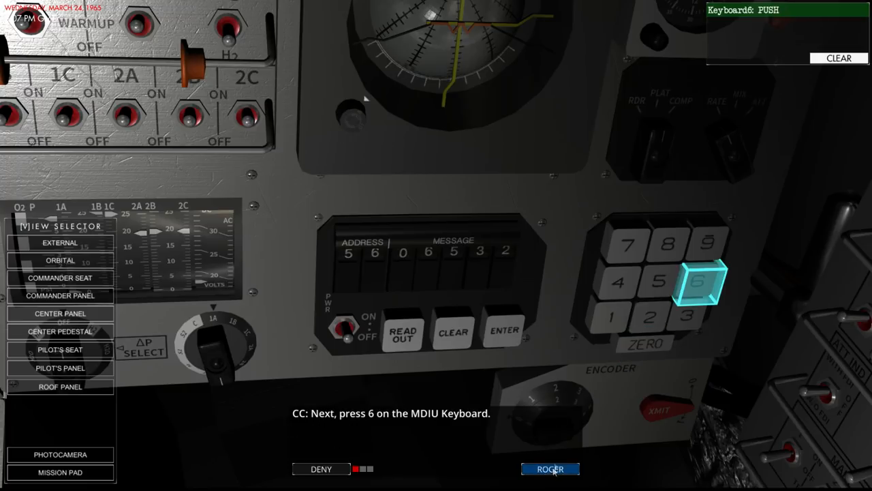
Step: Key 06505 into core 56 on the MDIU keypad and store it with ENTER
left_click(657, 282)
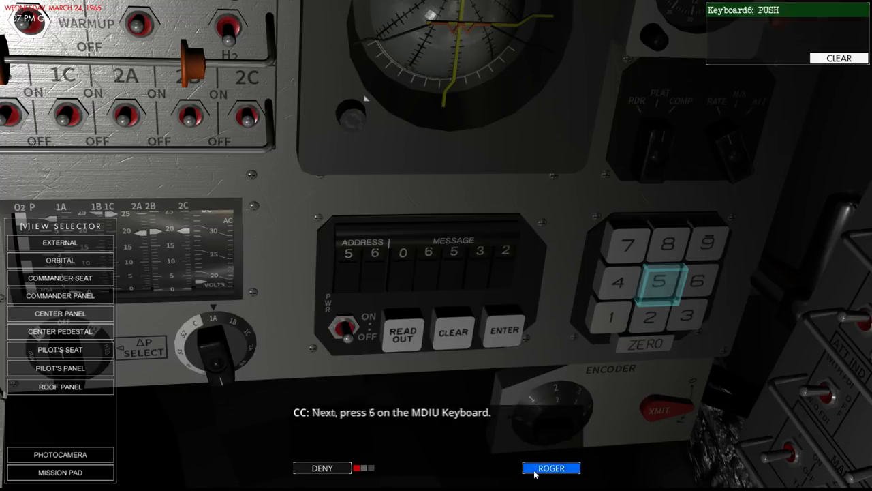
left_click(662, 281)
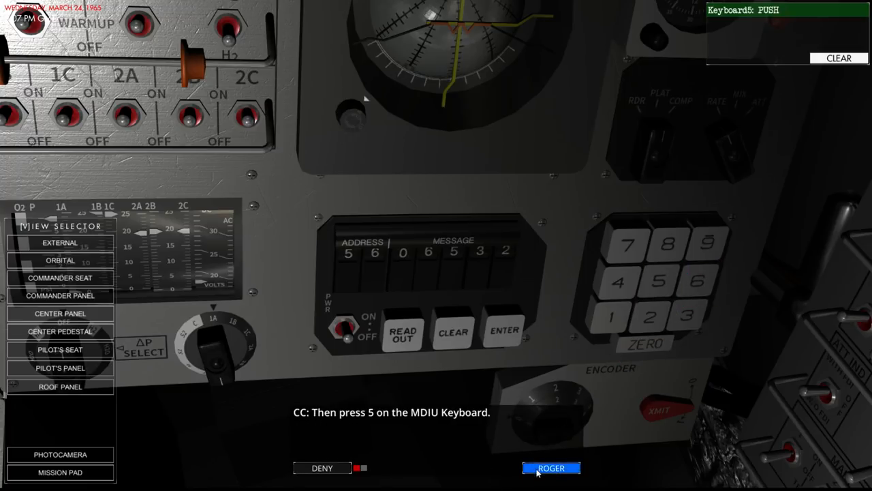
left_click(551, 467)
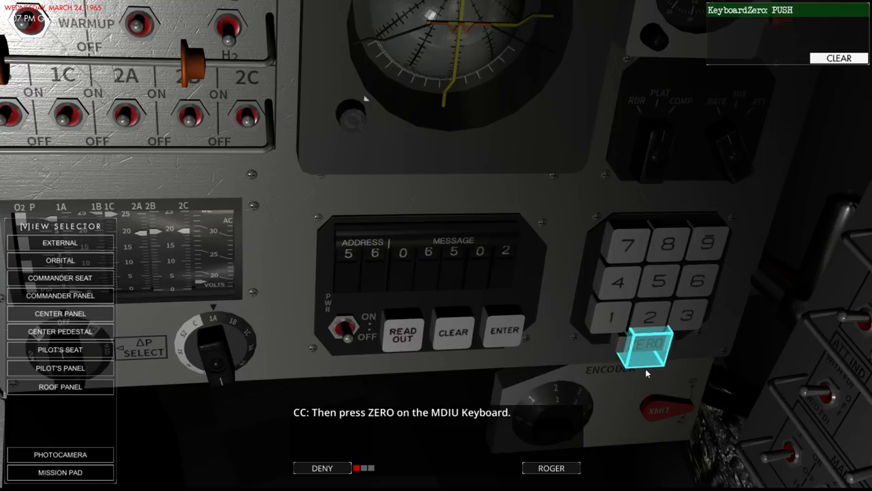
left_click(652, 344)
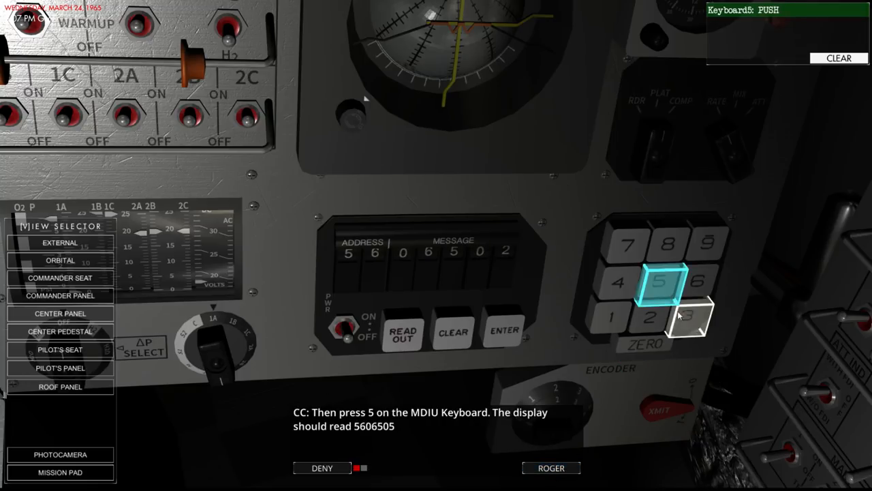
left_click(660, 282)
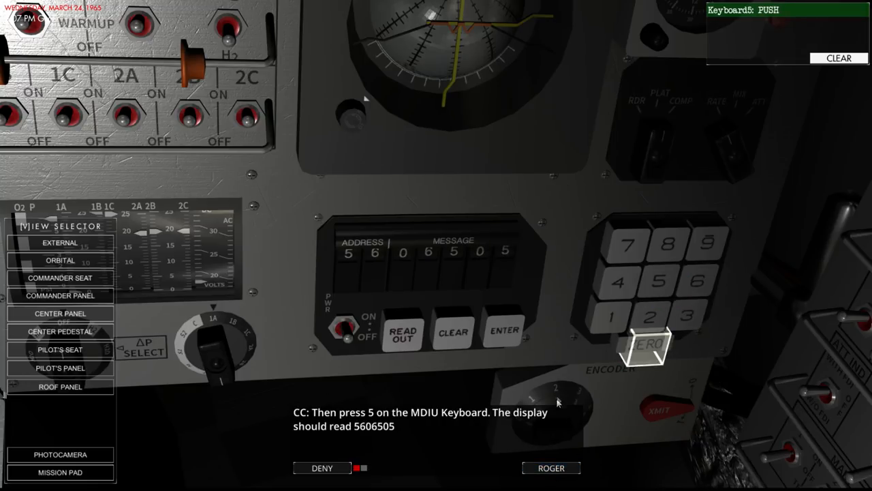
left_click(503, 330)
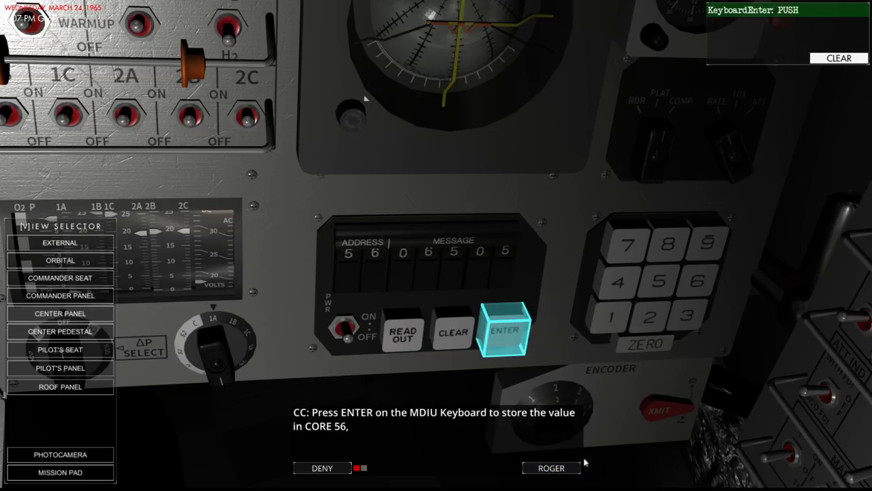
left_click(503, 331)
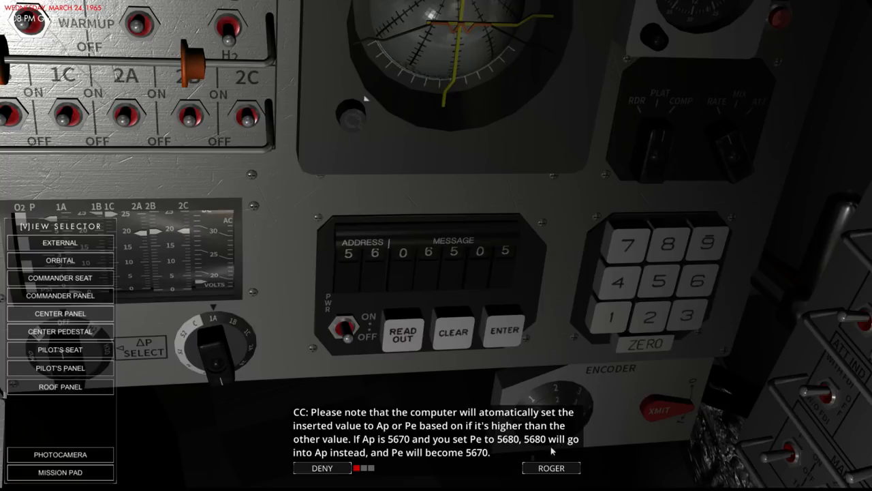
mouse_move(443, 470)
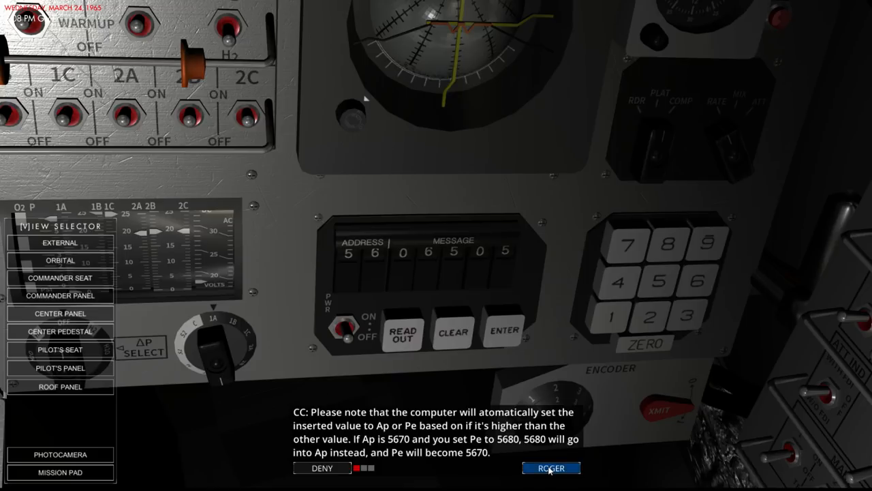
Step: Acknowledge the CapCom note that higher values automatically become apogee
left_click(550, 468)
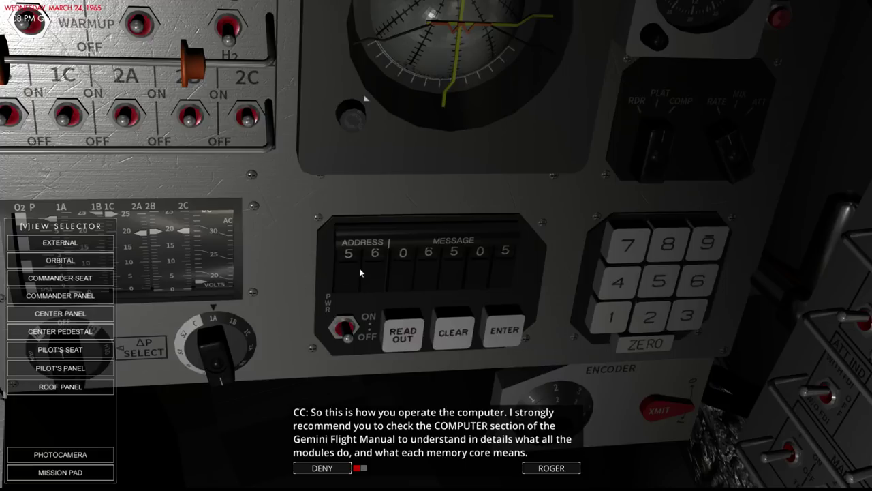
mouse_move(419, 436)
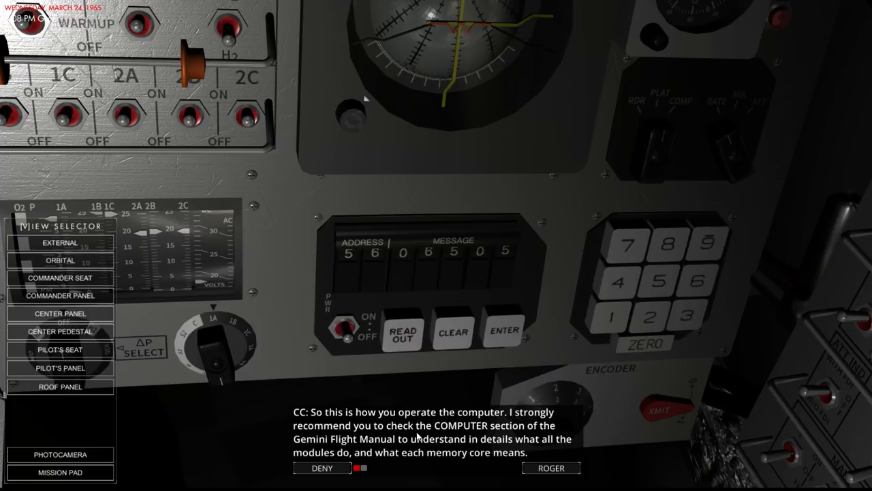